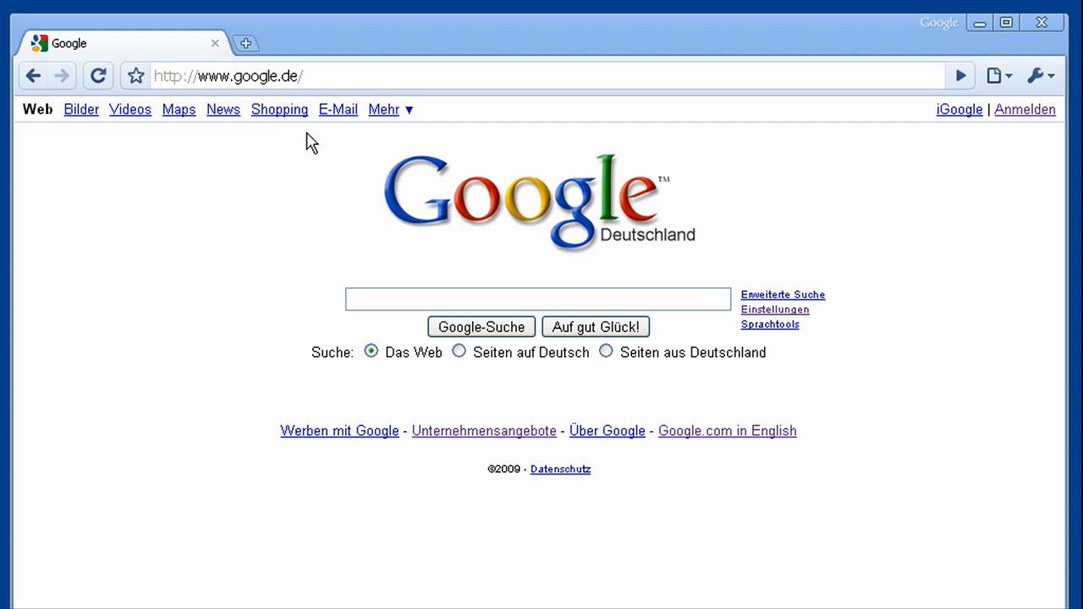
# - Sign in to Google Accounts with the saved email and password from the shared contacts site
pyautogui.click(237, 74)
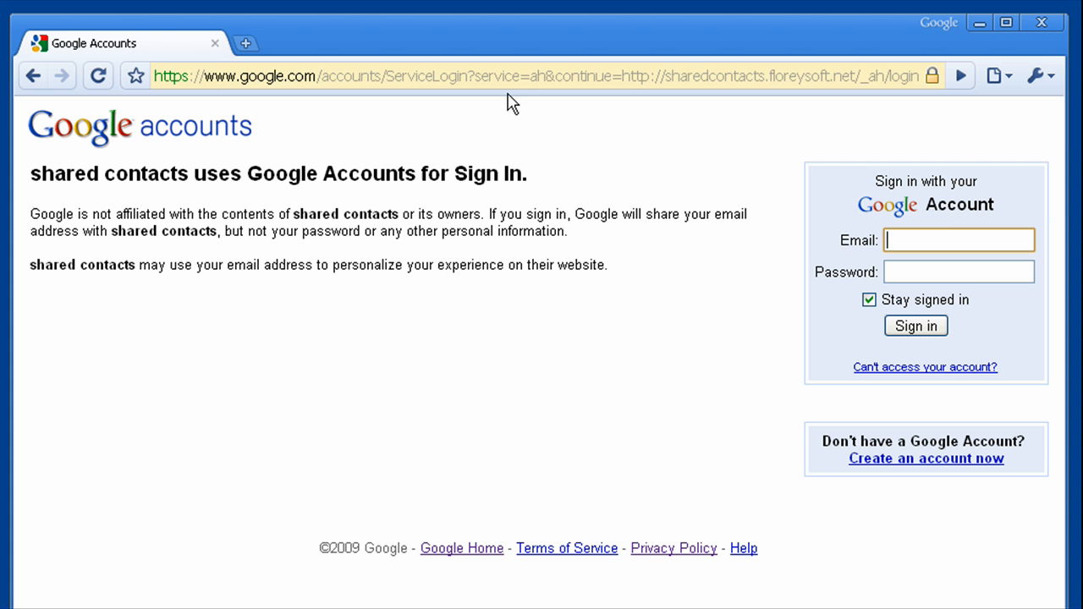
pyautogui.click(958, 242)
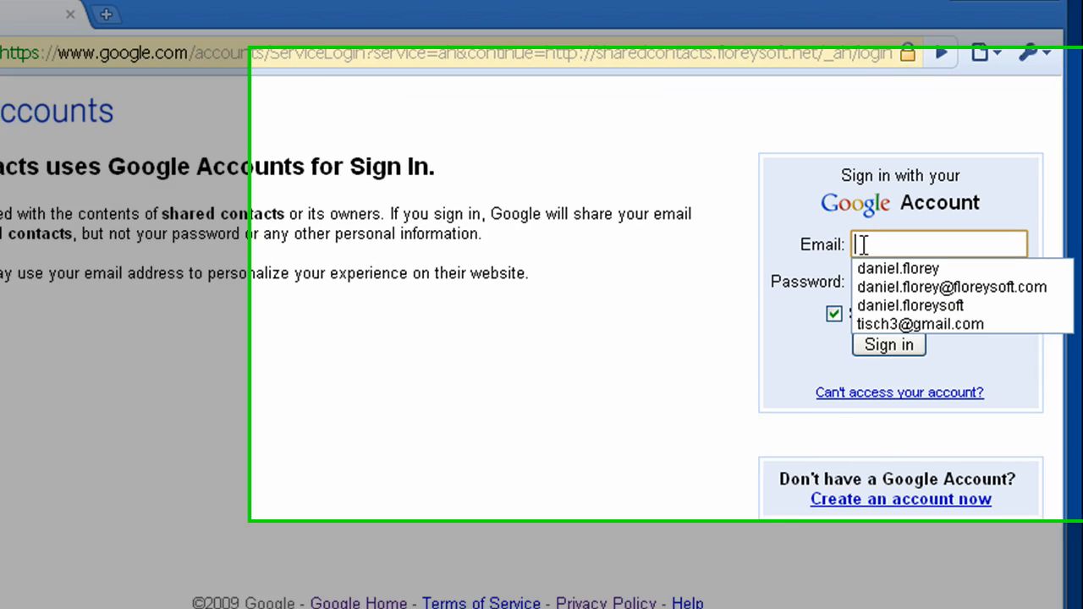
pyautogui.click(954, 287)
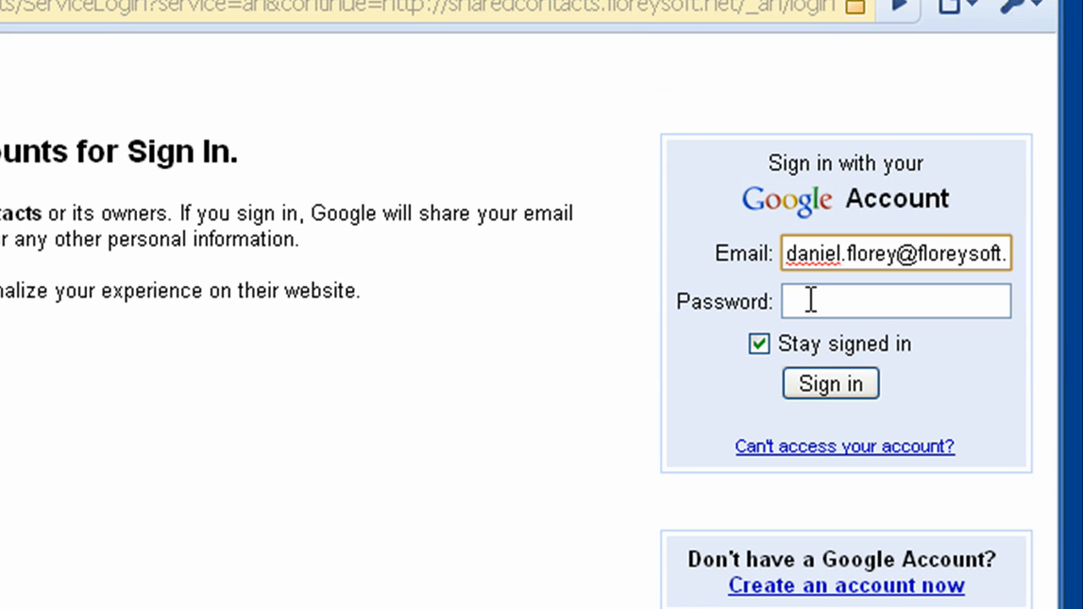
pyautogui.write('•')
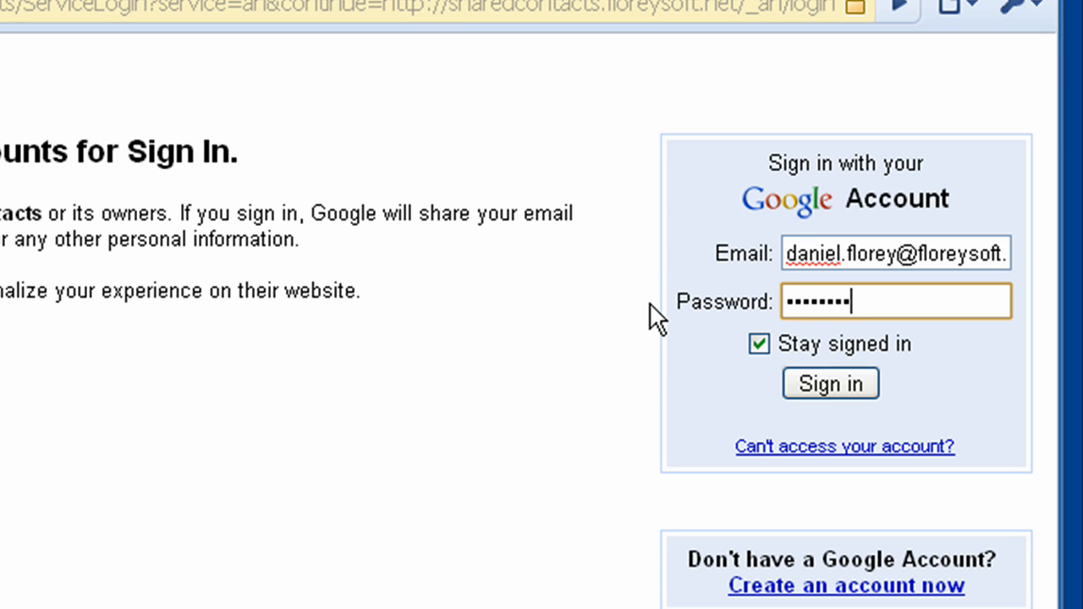
pyautogui.click(829, 384)
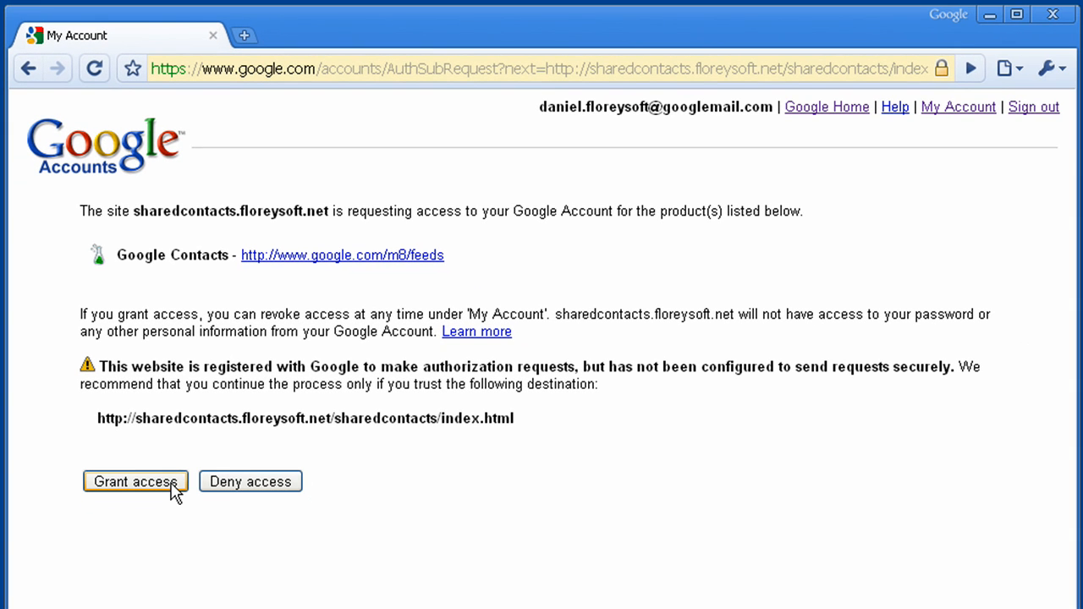
# - Grant the shared contacts site access to Google Contacts
pyautogui.click(135, 480)
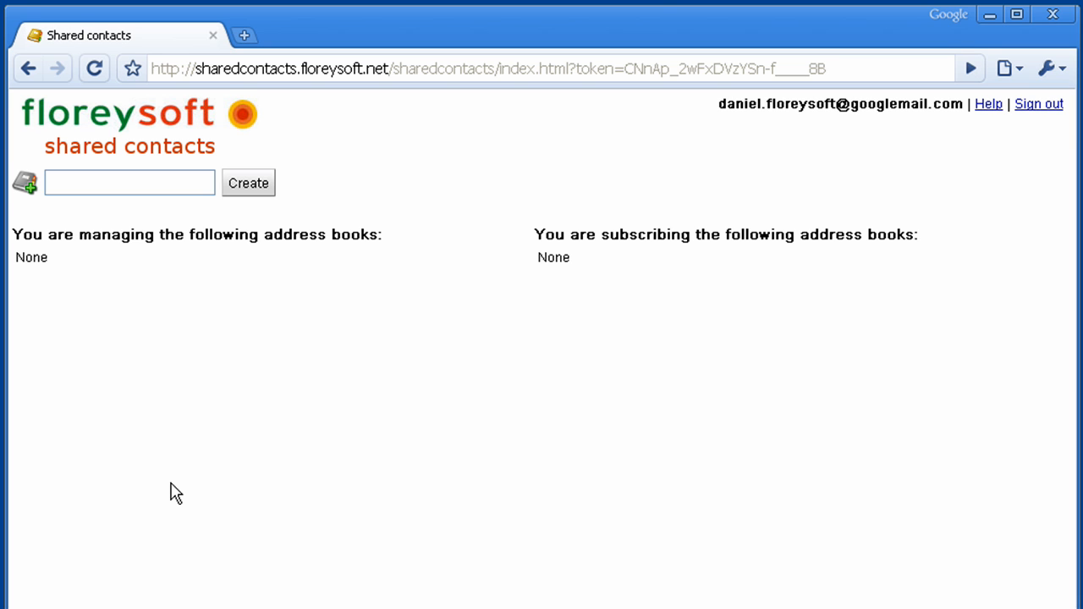
pyautogui.moveTo(138, 450)
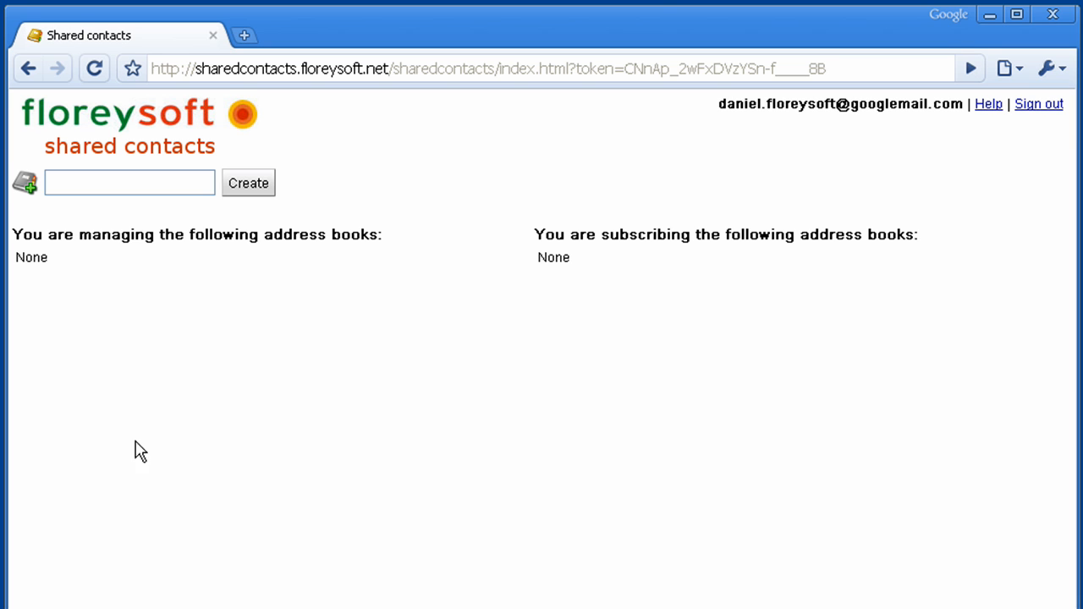
pyautogui.moveTo(494, 335)
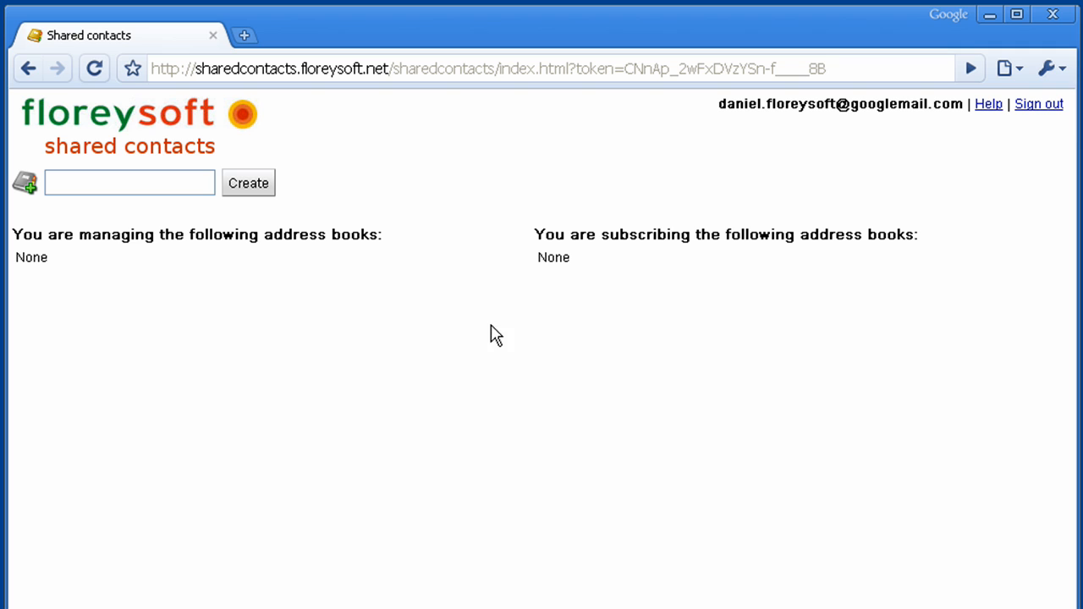
pyautogui.moveTo(504, 320)
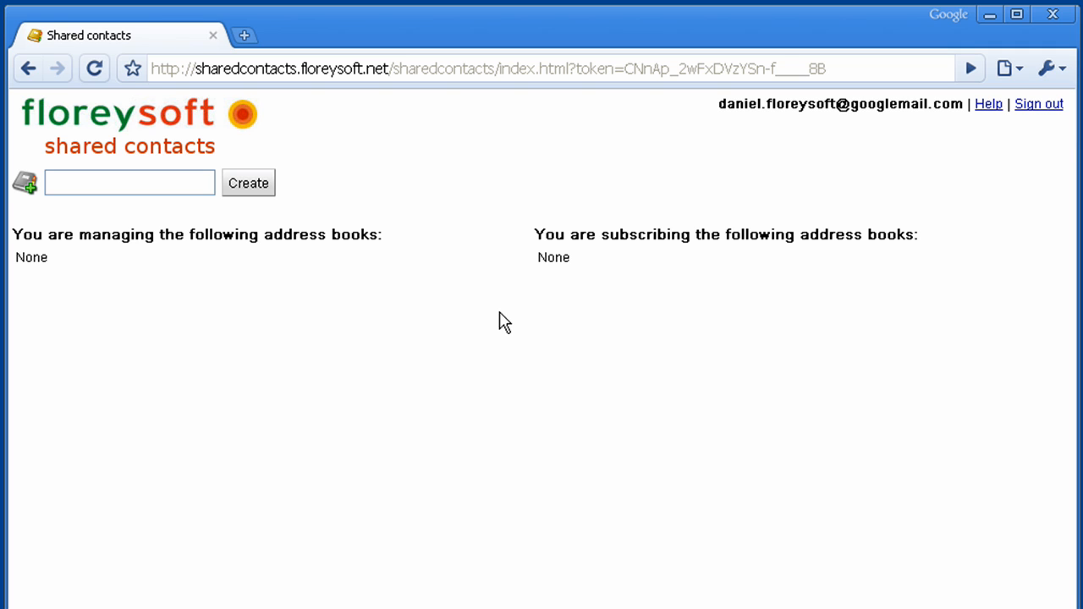
# - Create a new managed address book named 'Sales'
pyautogui.click(129, 183)
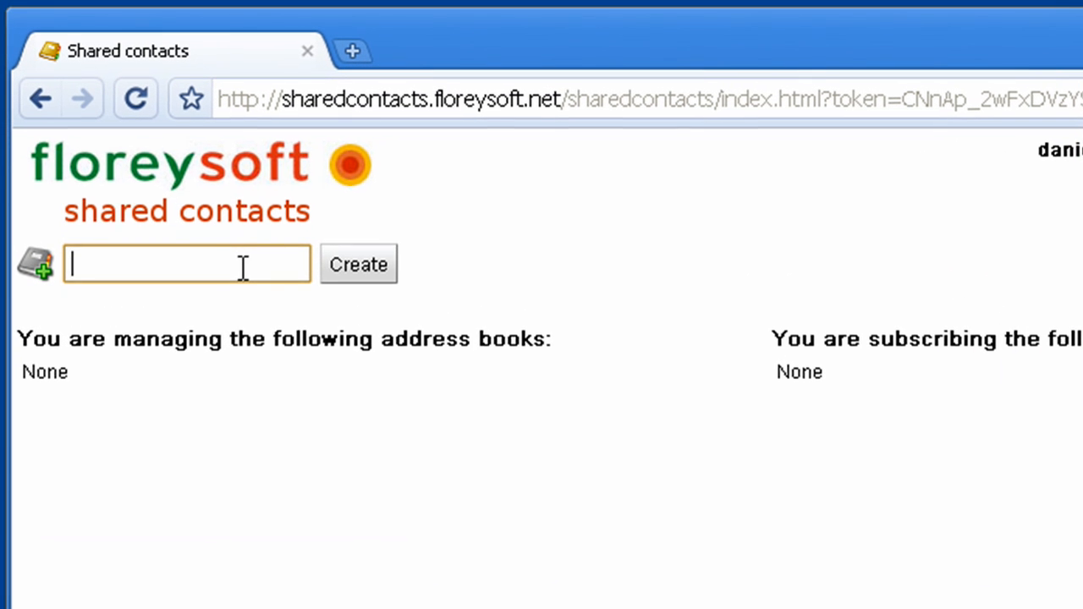
pyautogui.write('Sales')
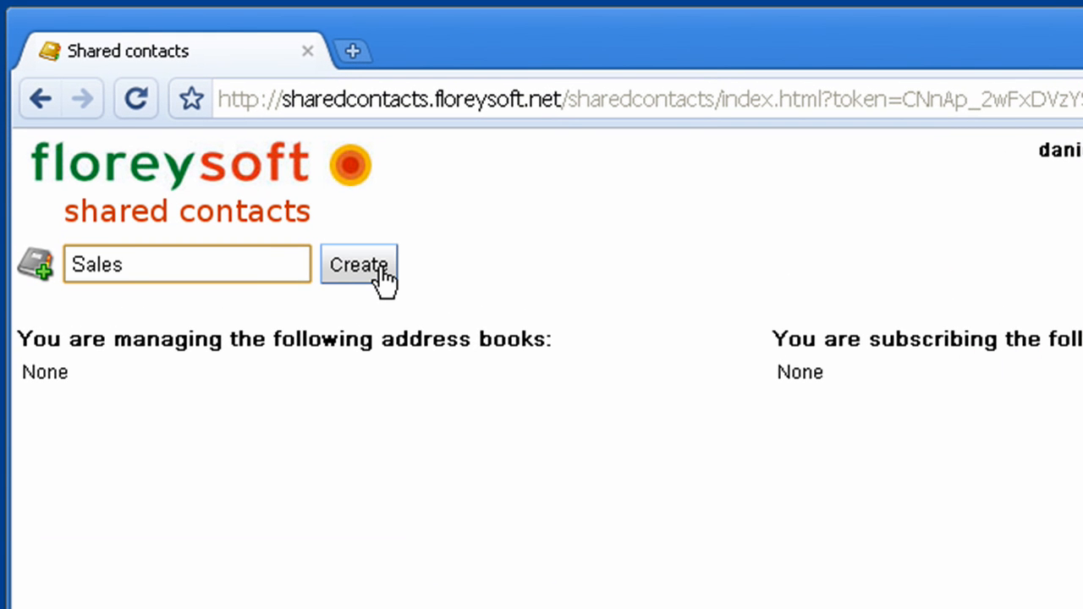
pyautogui.click(359, 264)
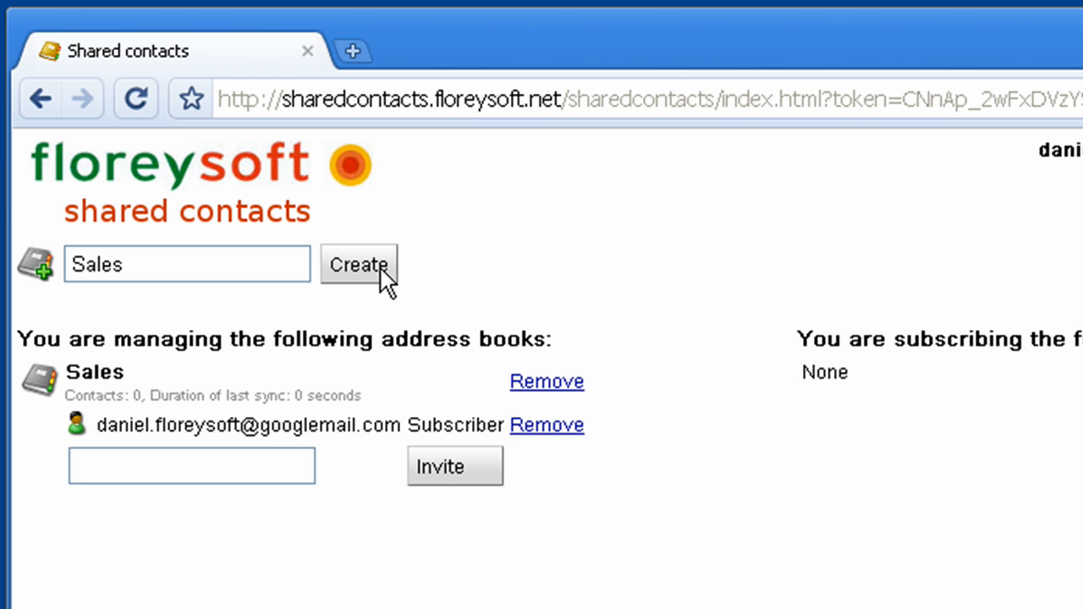
pyautogui.moveTo(218, 325)
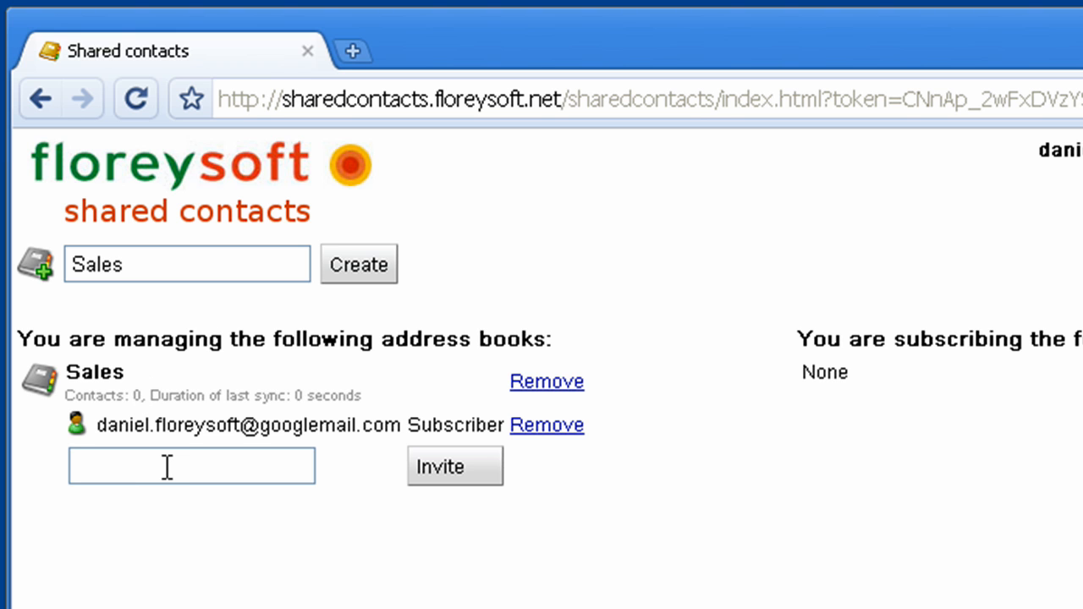
pyautogui.click(189, 467)
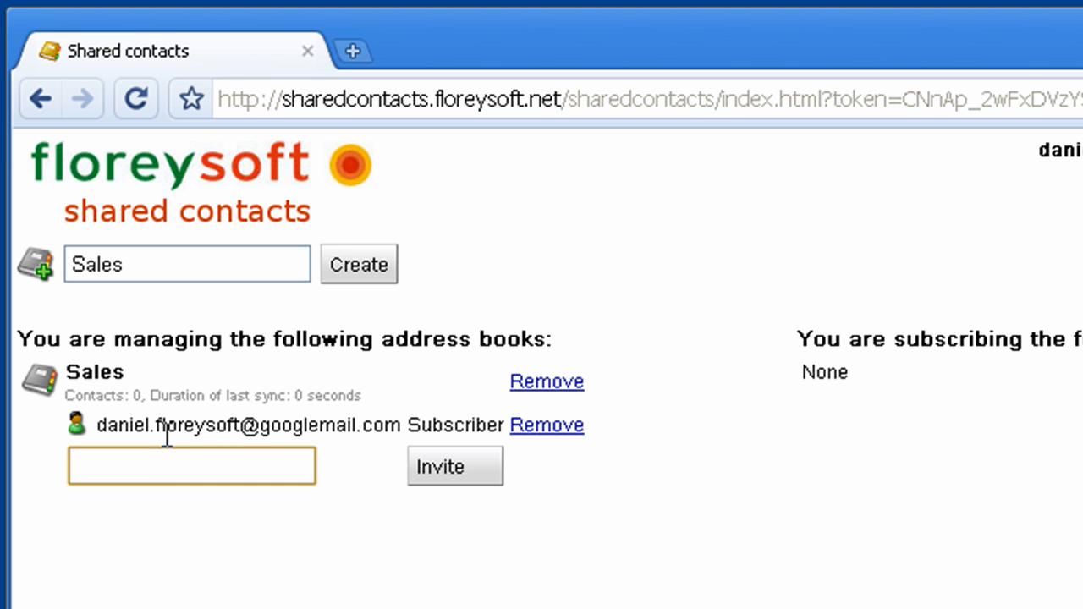
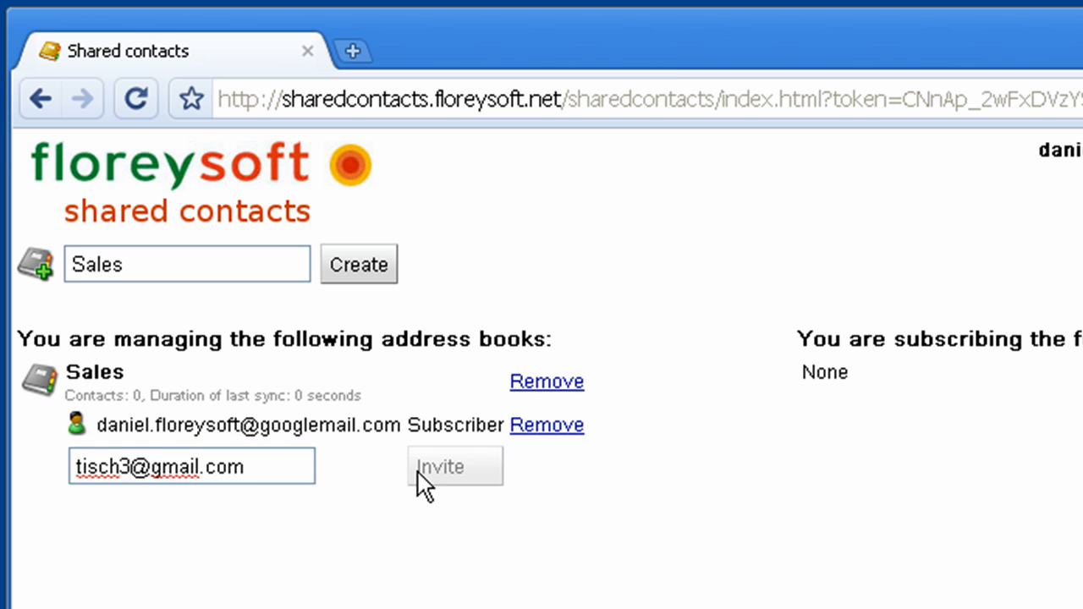
pyautogui.click(454, 467)
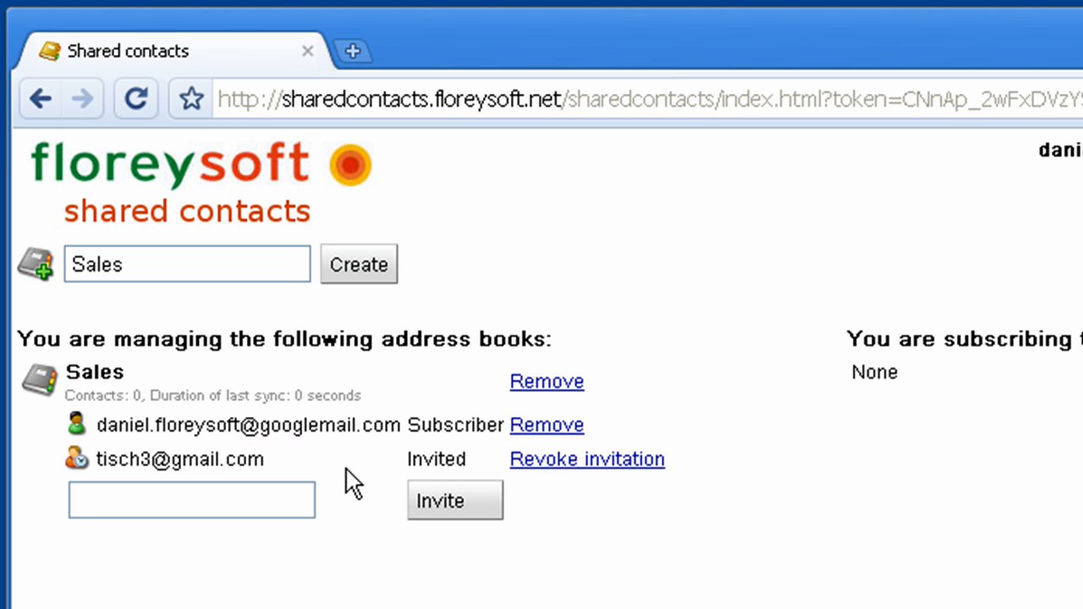
pyautogui.moveTo(336, 482)
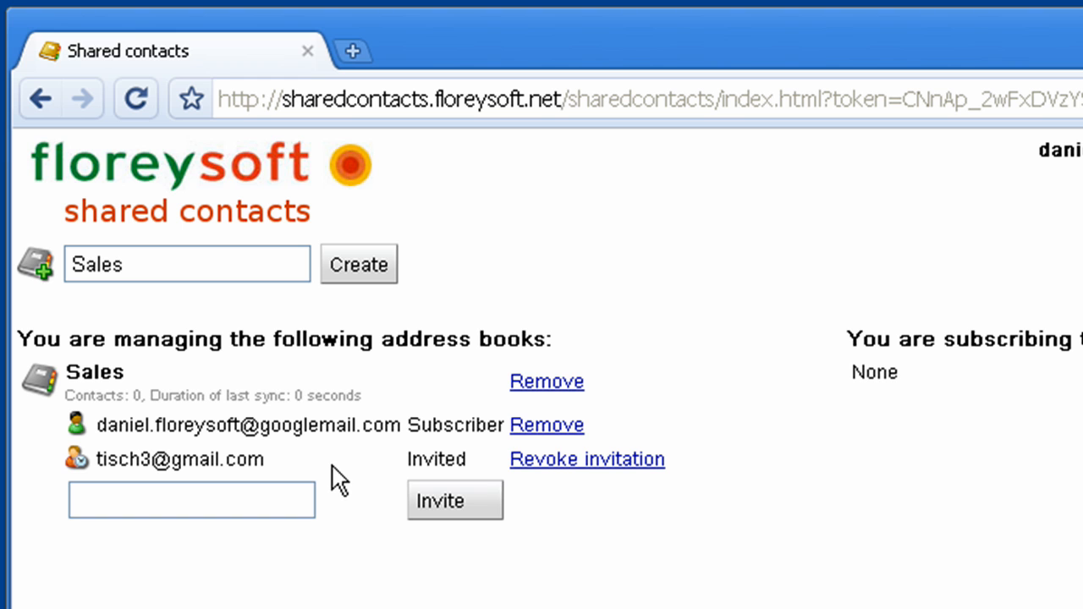
pyautogui.moveTo(528, 481)
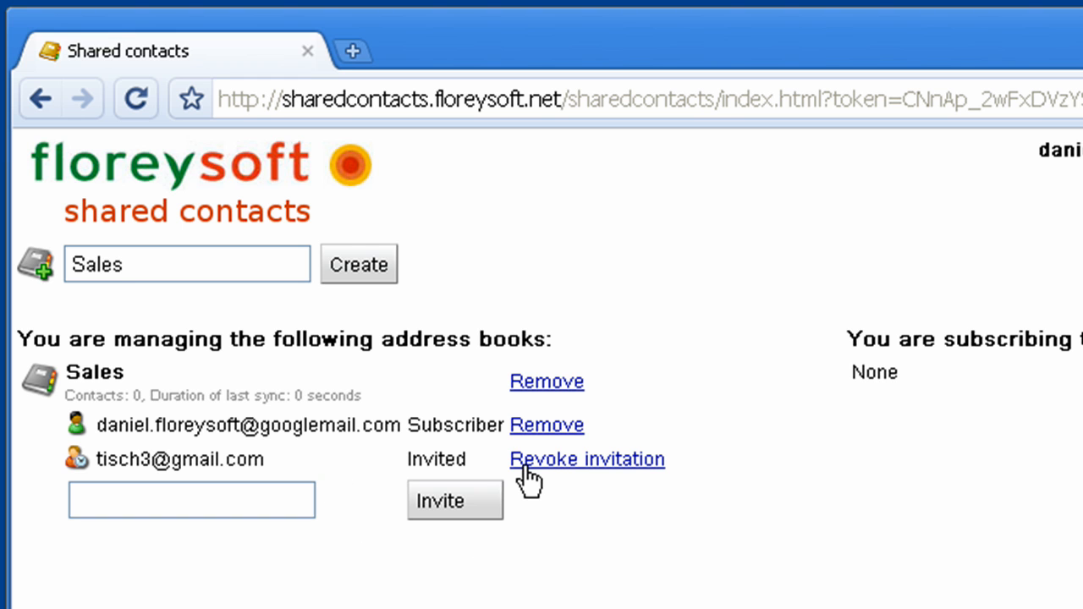
pyautogui.moveTo(546, 393)
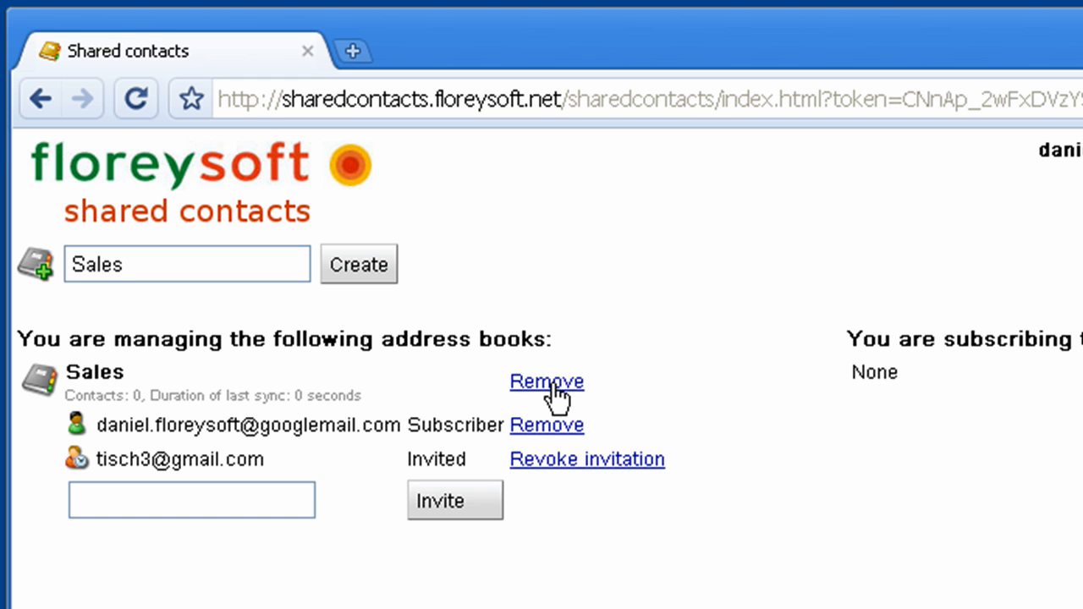
pyautogui.moveTo(651, 406)
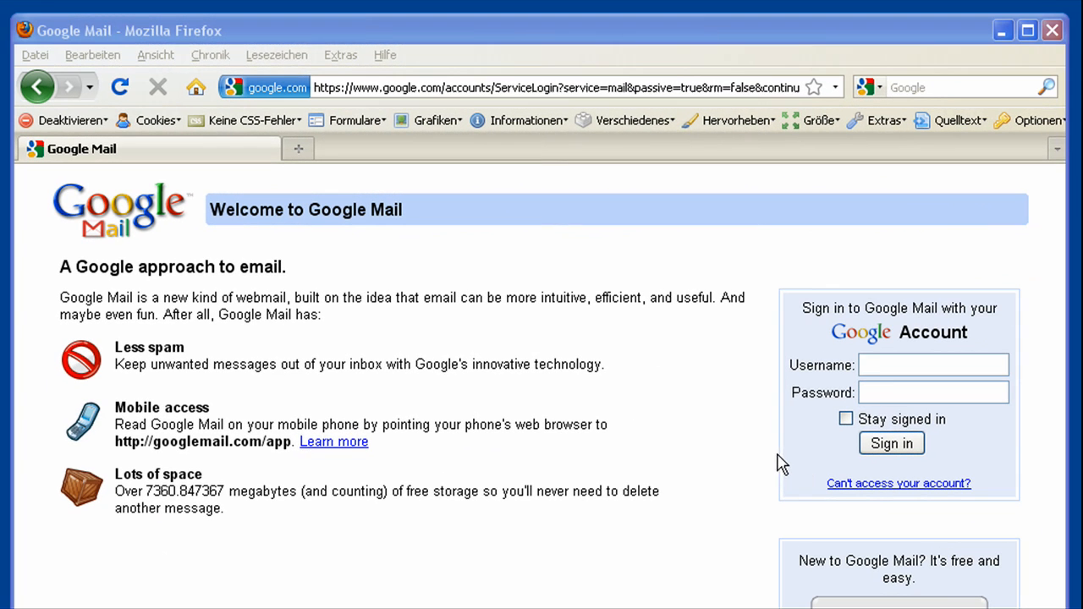
pyautogui.click(934, 365)
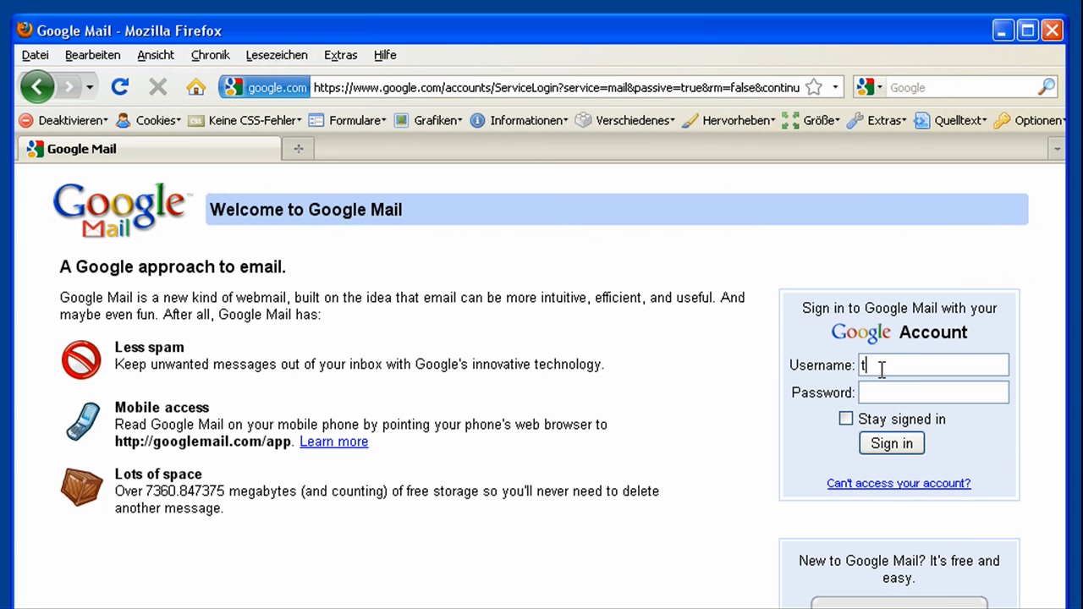
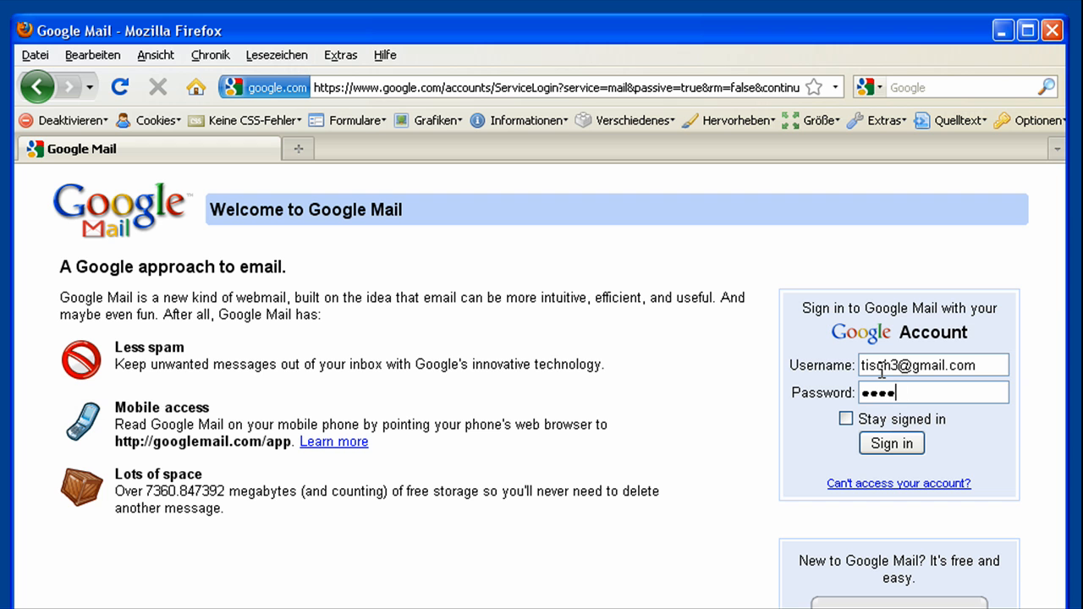
pyautogui.click(890, 443)
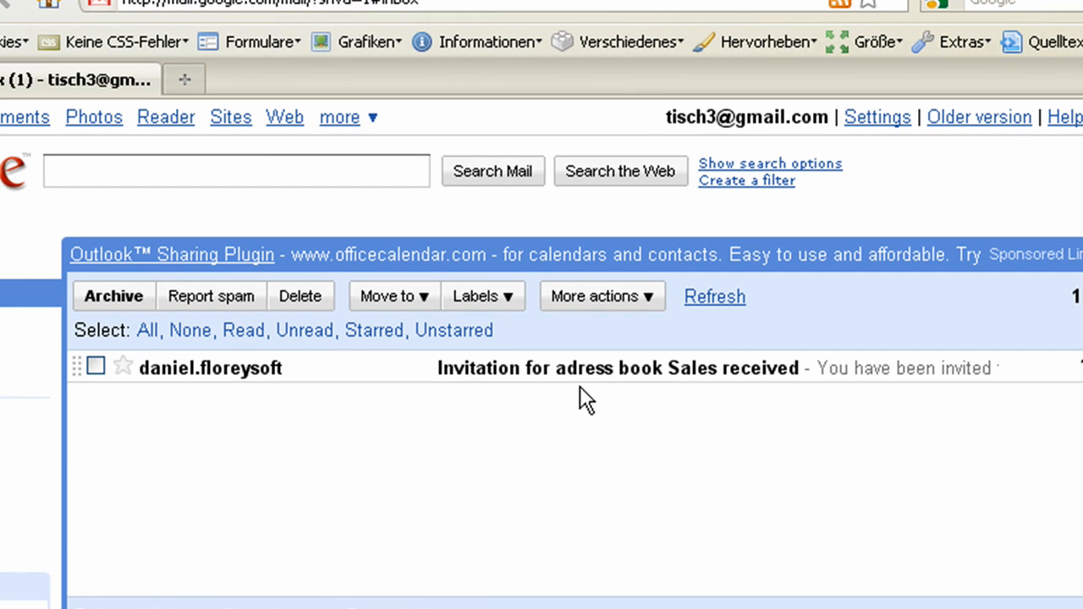
pyautogui.moveTo(580, 388)
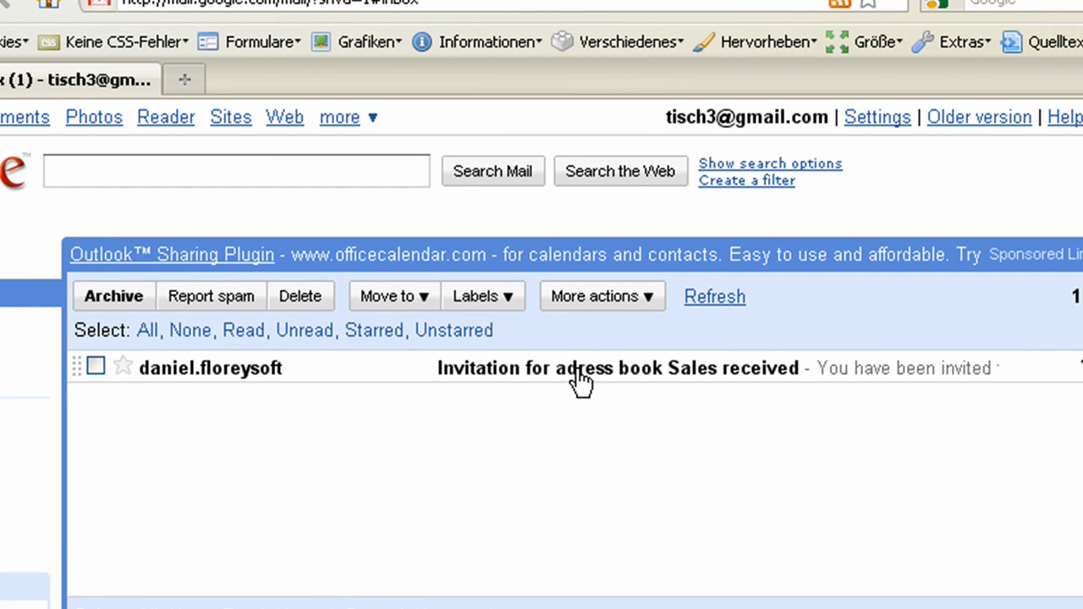
# - Open the 'Invitation for adress book Sales received' message in the inbox
pyautogui.click(584, 369)
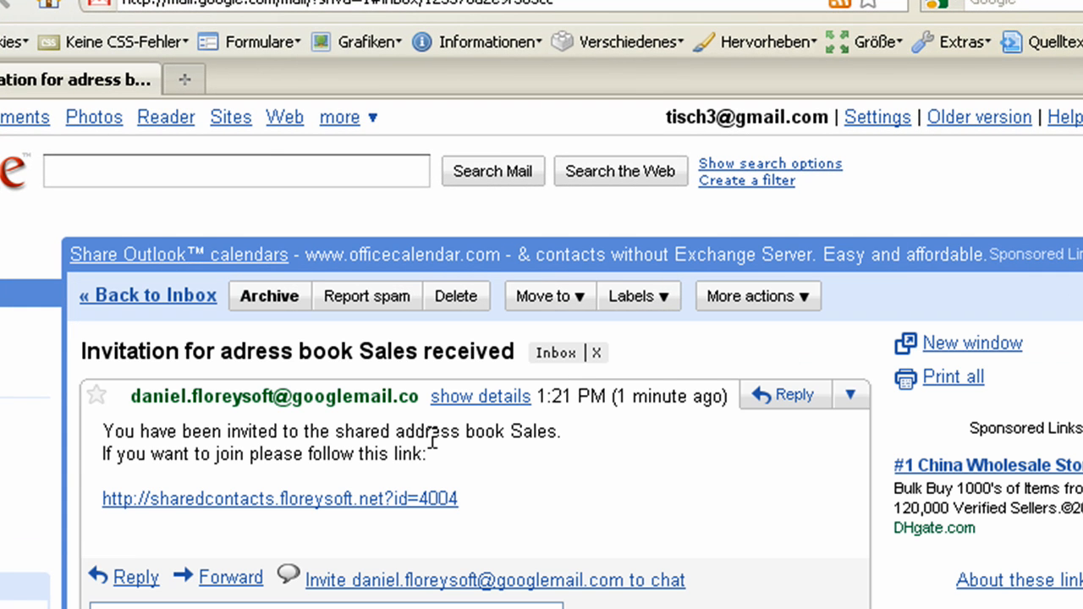
pyautogui.moveTo(481, 484)
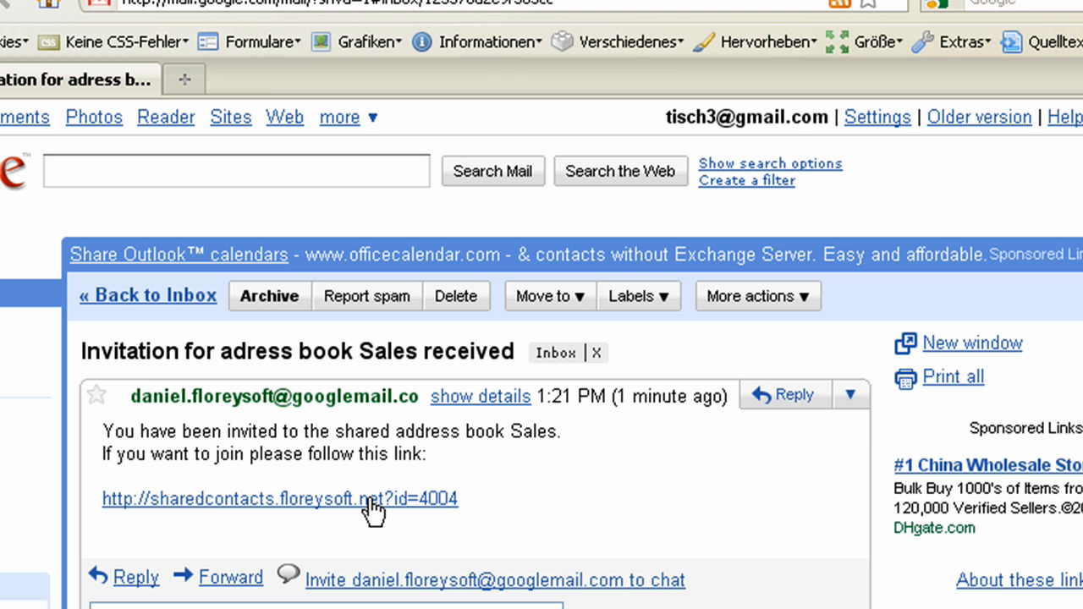
# - Sign in to Google Accounts with the invitee's password after following the join link
pyautogui.click(279, 499)
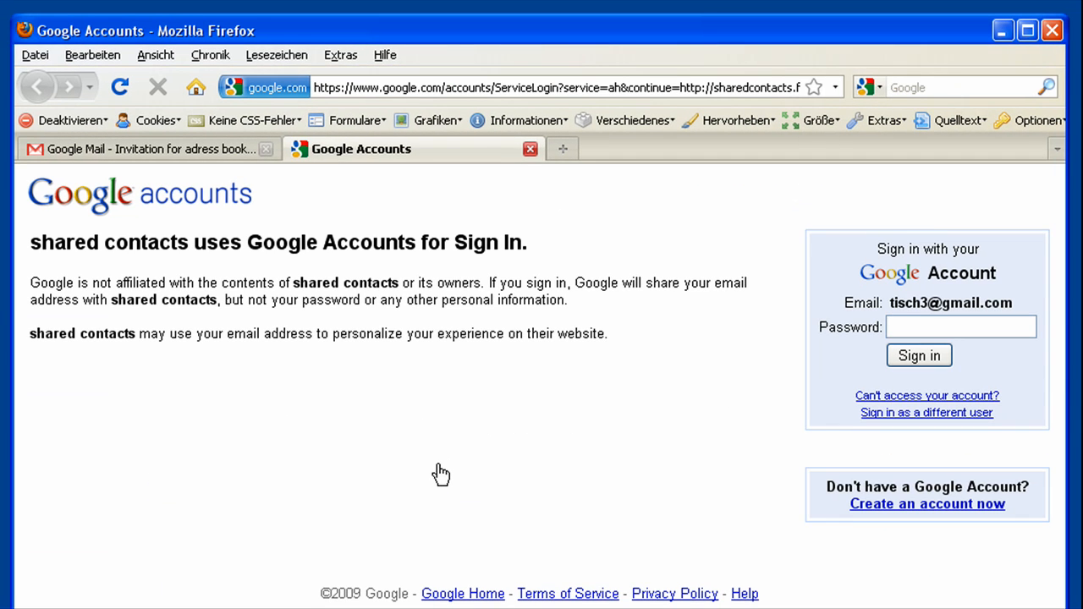
pyautogui.moveTo(522, 464)
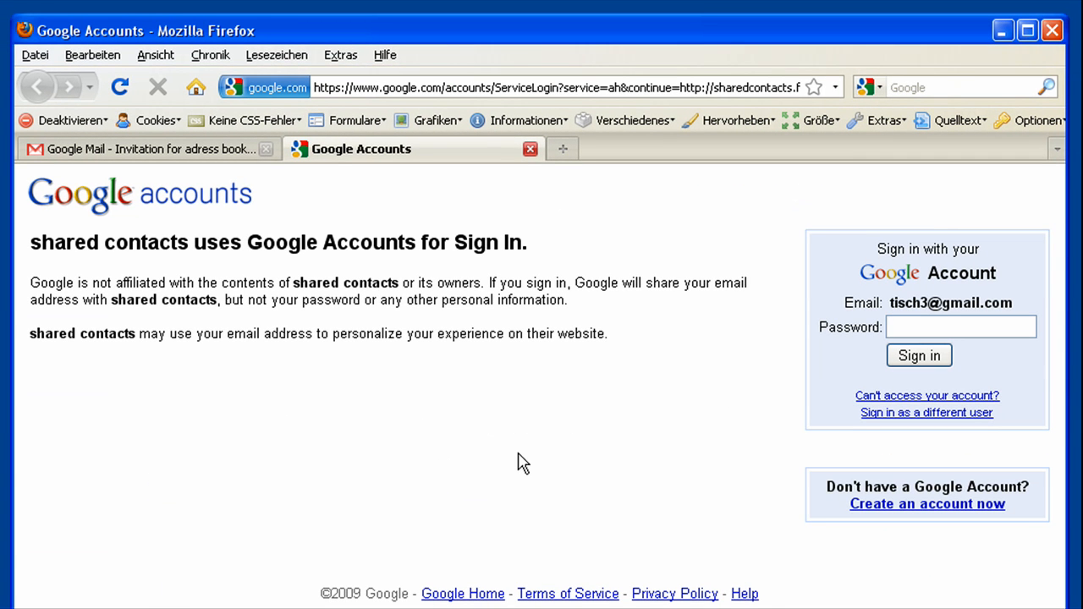
pyautogui.moveTo(785, 366)
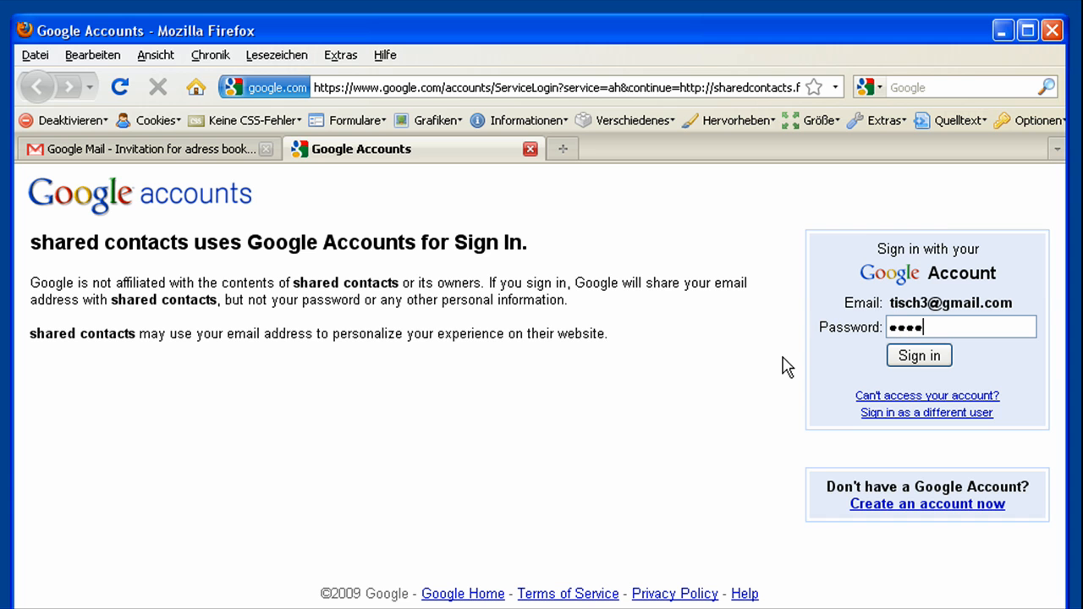
pyautogui.click(919, 356)
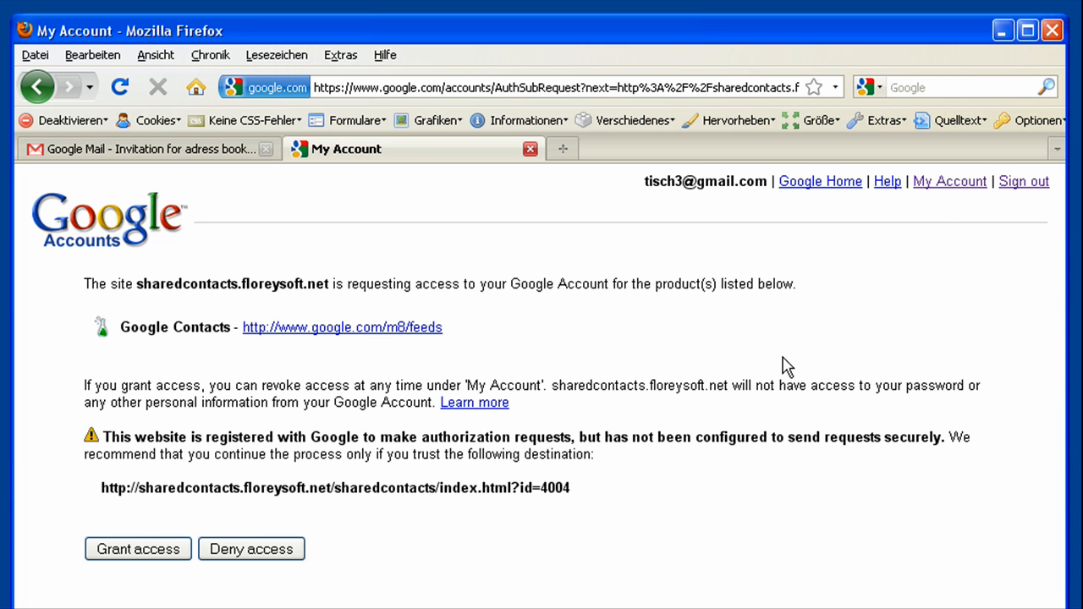
pyautogui.moveTo(184, 355)
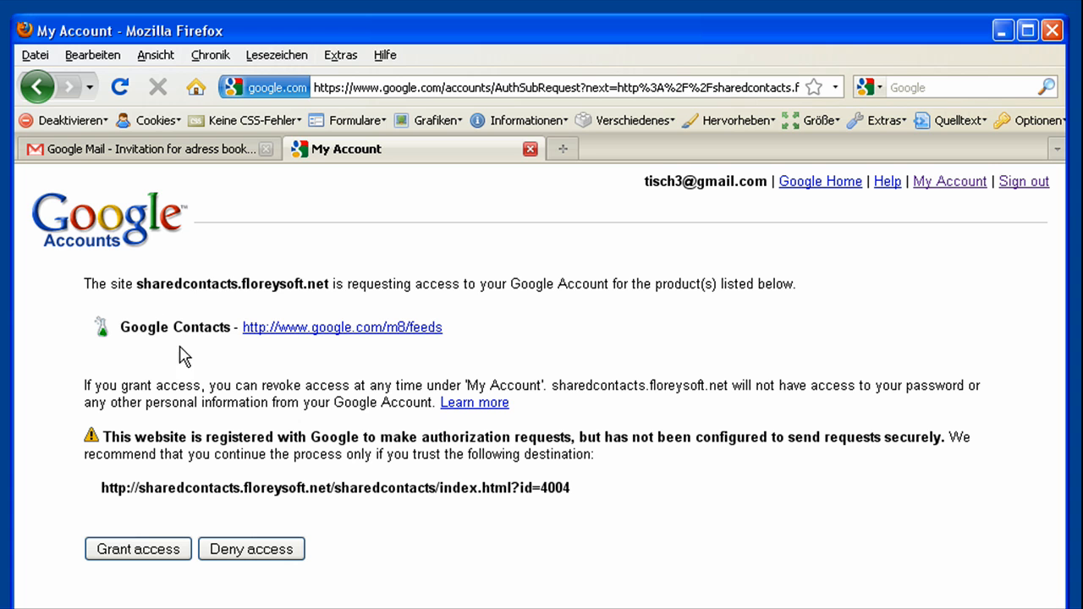
pyautogui.moveTo(164, 350)
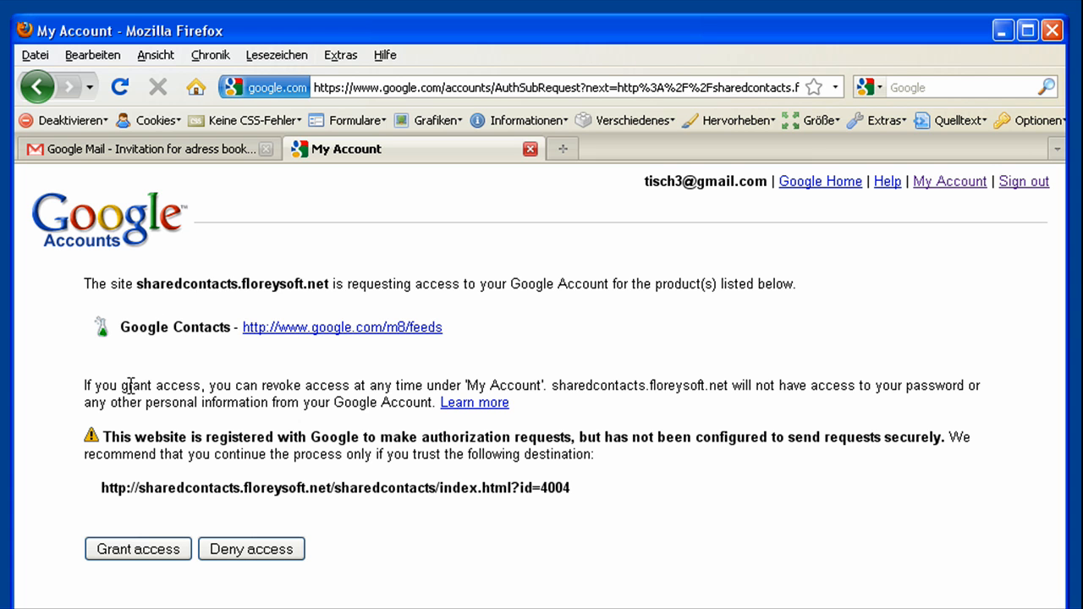
# - Grant shared contacts access to the invitee's Google Contacts
pyautogui.click(137, 548)
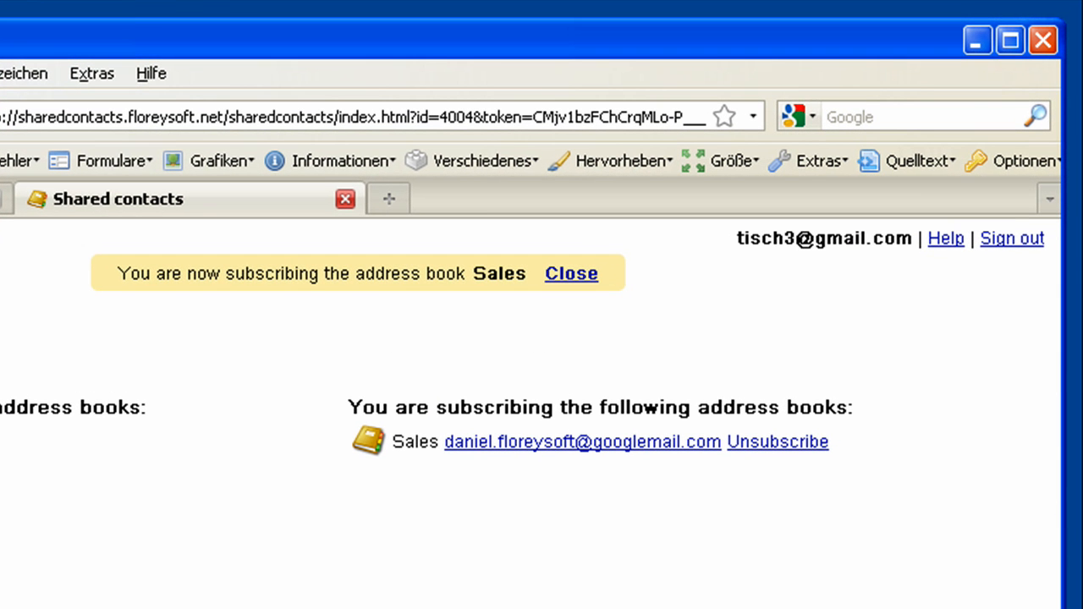
pyautogui.moveTo(193, 542)
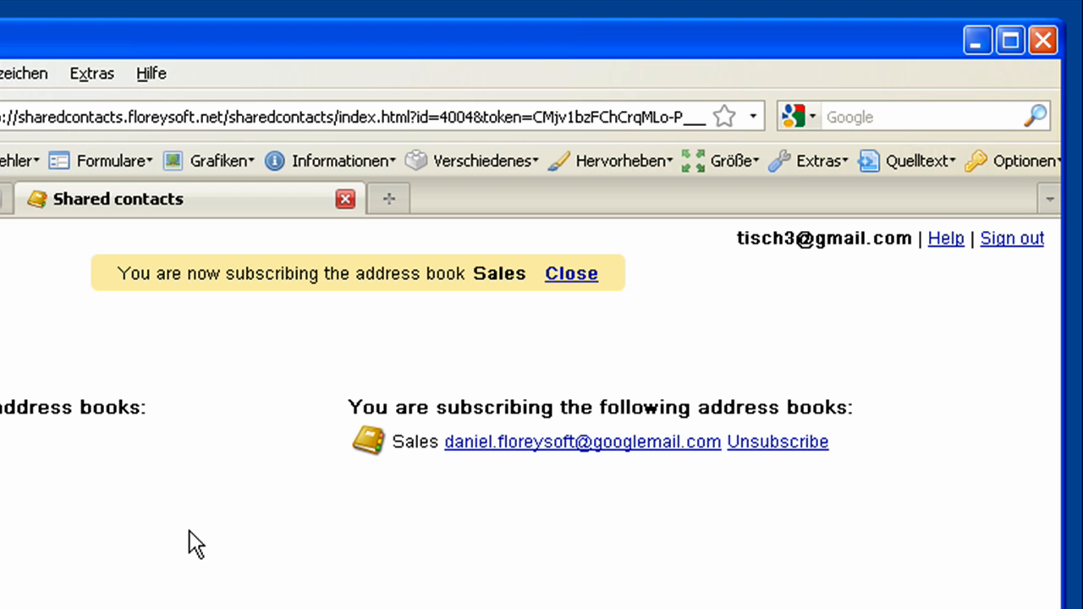
pyautogui.moveTo(225, 517)
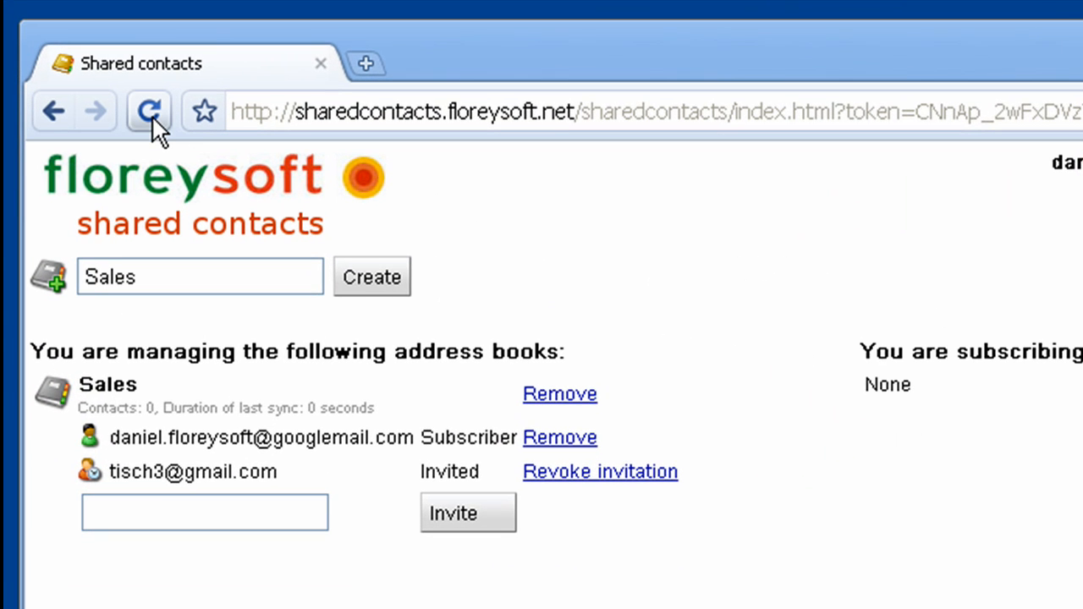
pyautogui.click(151, 112)
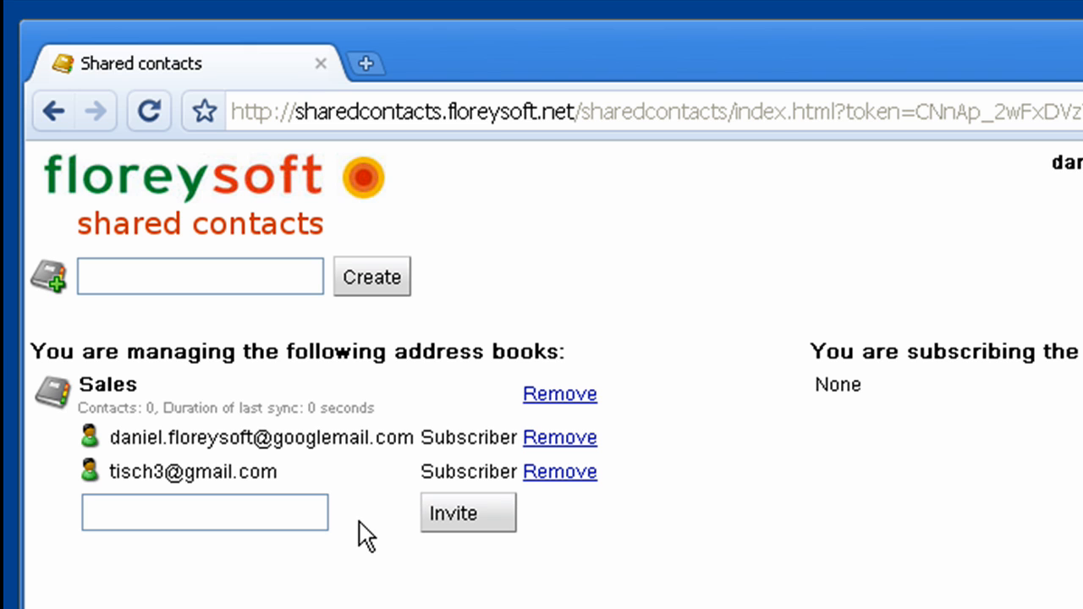
pyautogui.moveTo(319, 203)
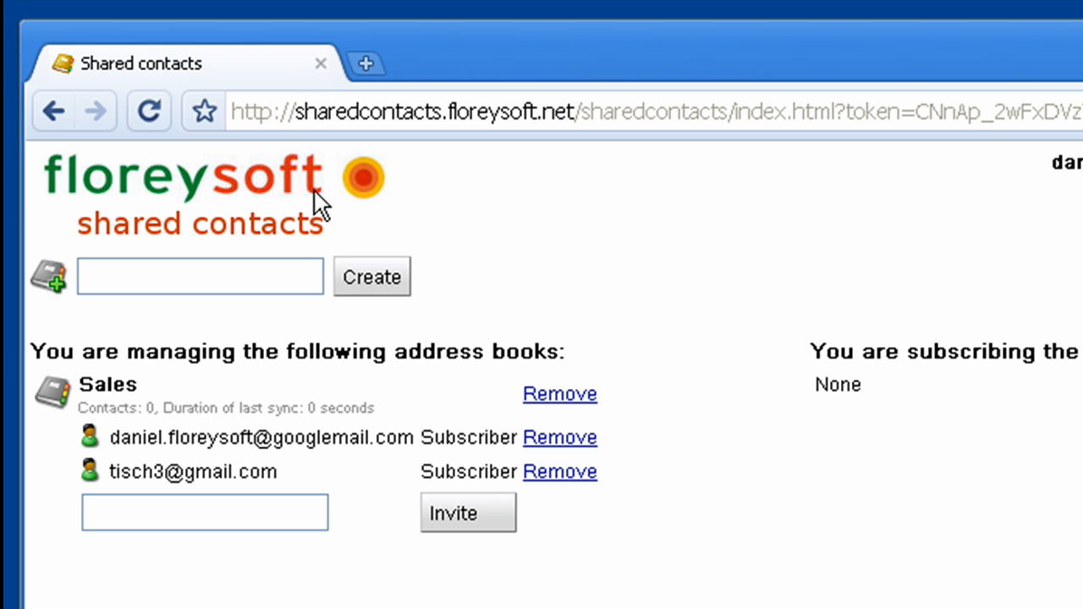
pyautogui.click(414, 112)
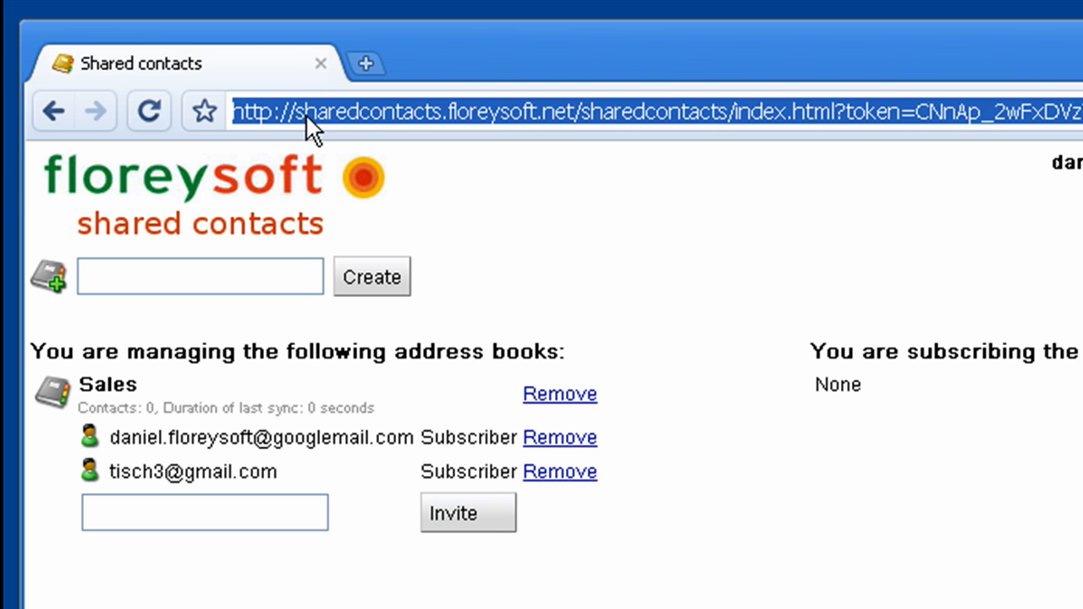
pyautogui.write('http://contacts.google.com/')
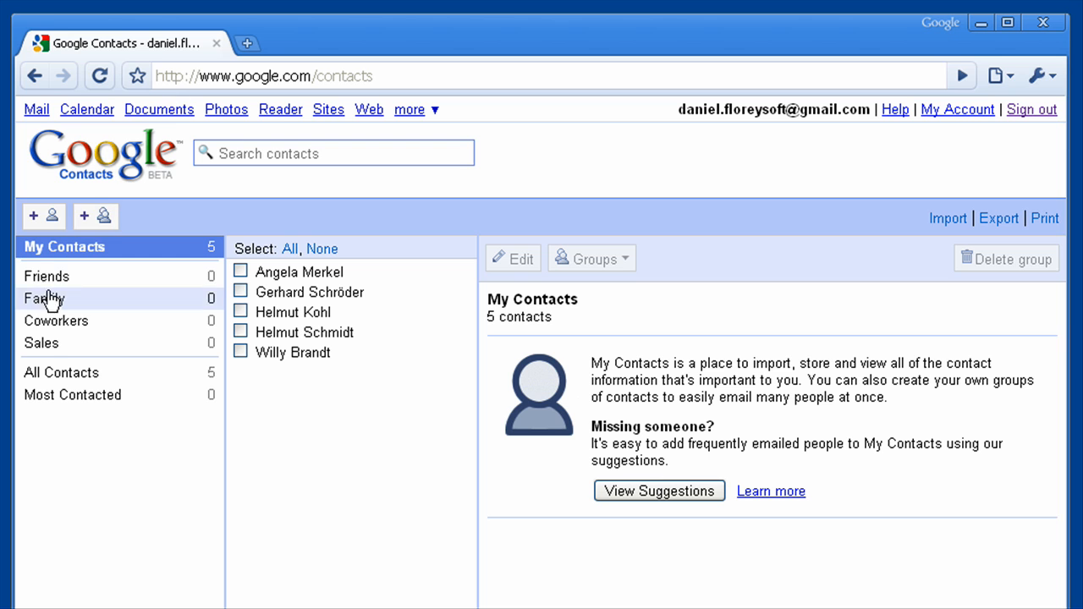
pyautogui.moveTo(95, 350)
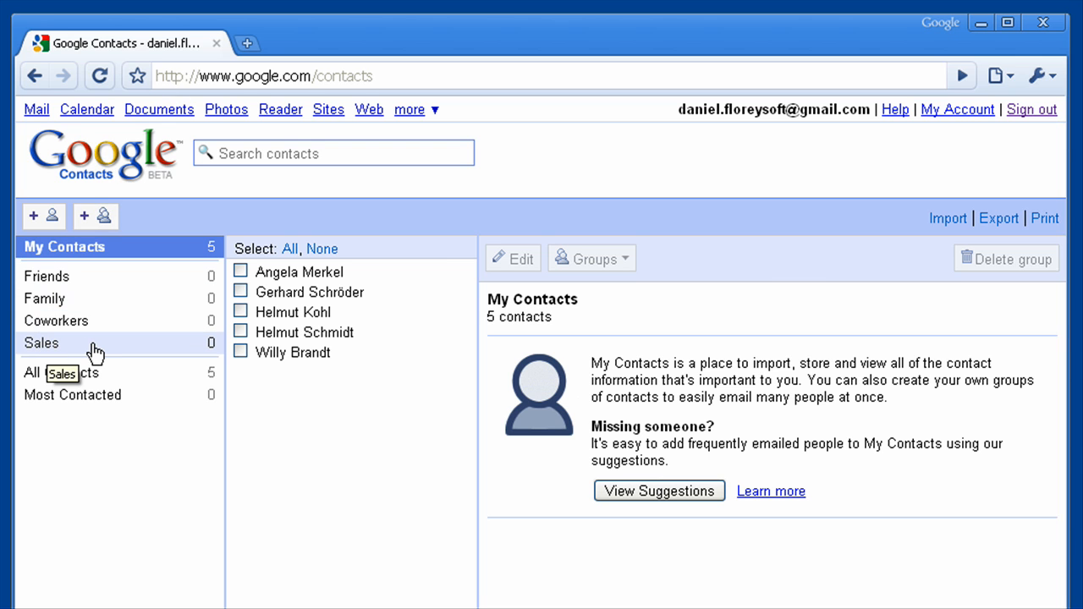
pyautogui.moveTo(162, 353)
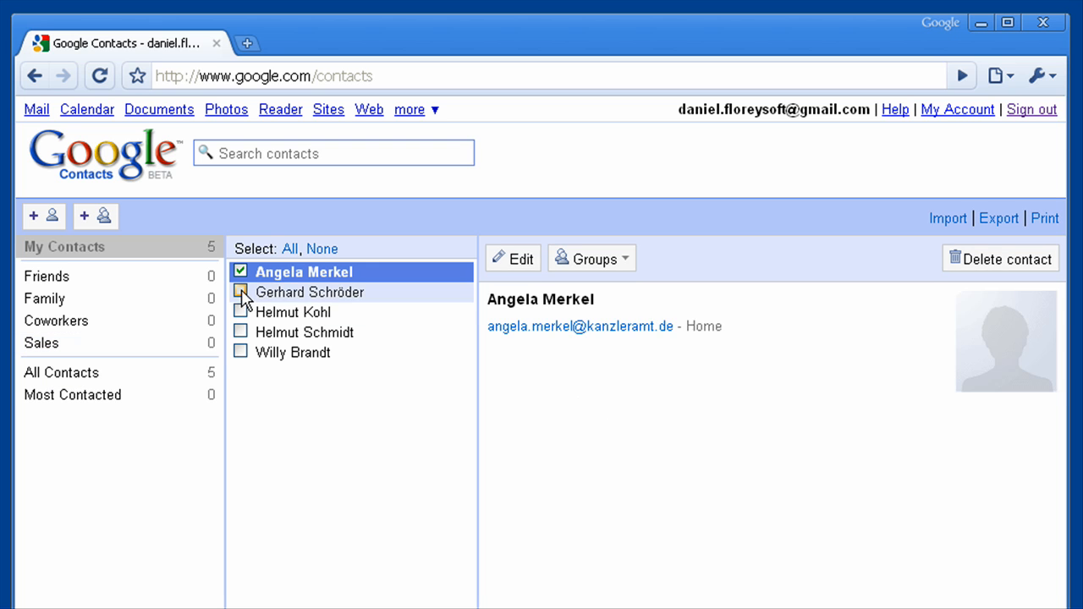
# - Add Merkel, Schröder, Kohl and Schmidt to the Sales group and view its 4 contacts
pyautogui.click(240, 332)
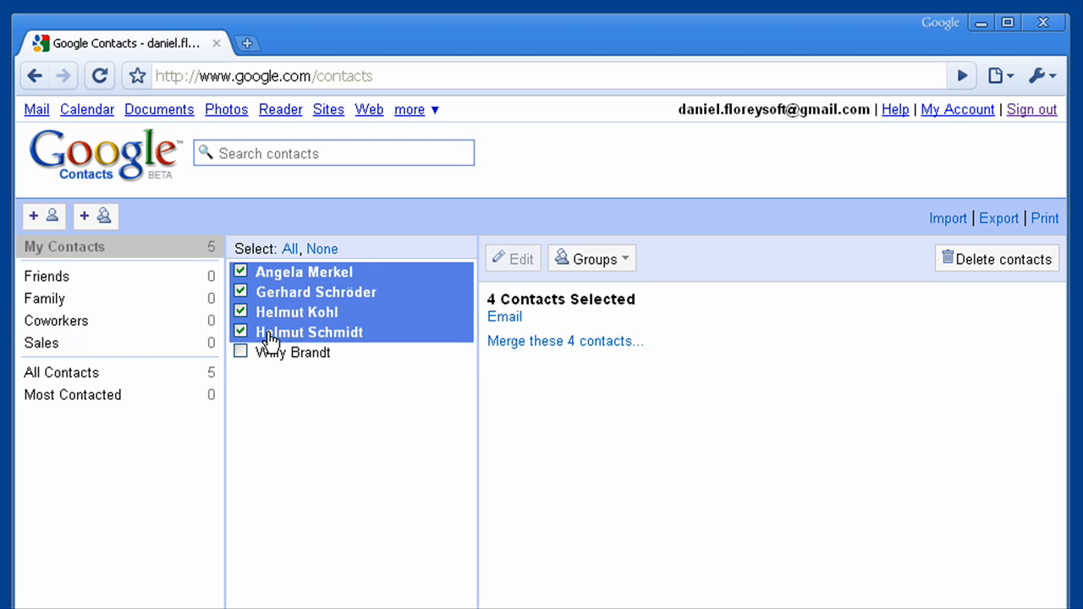
pyautogui.moveTo(613, 264)
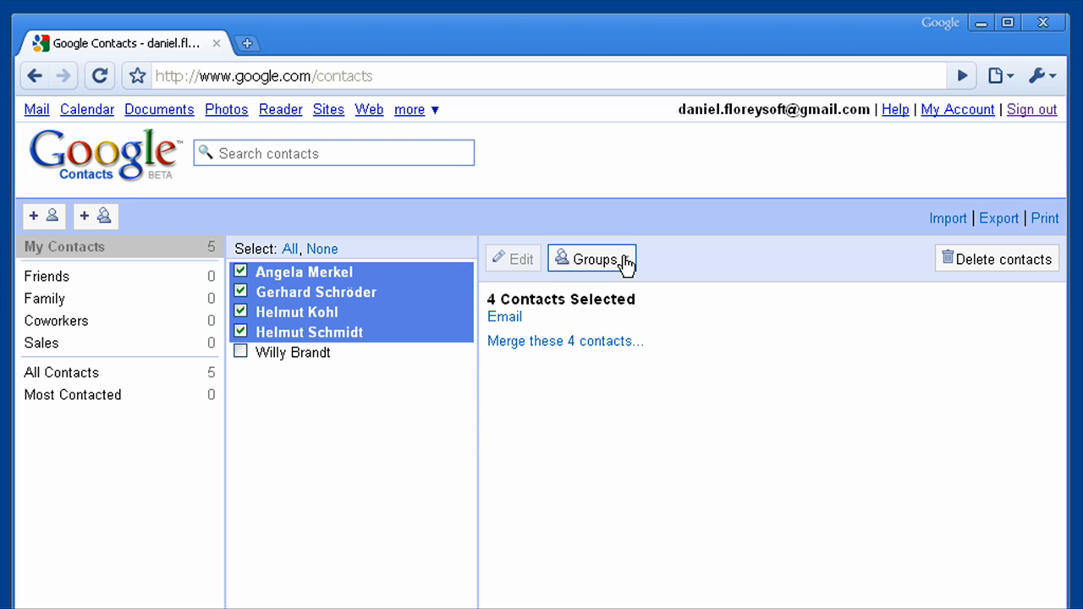
pyautogui.click(592, 259)
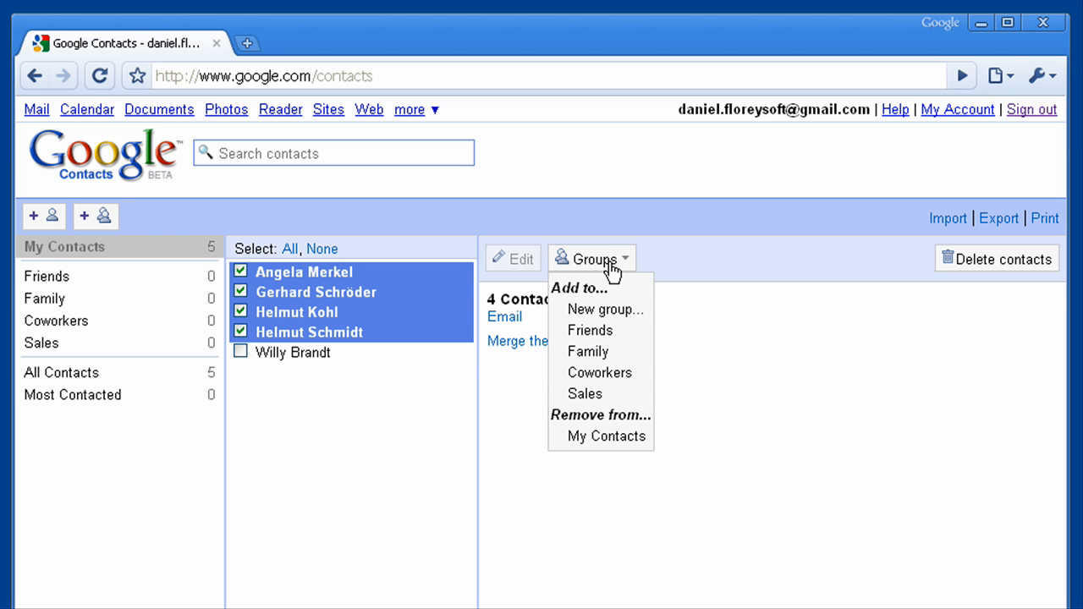
pyautogui.moveTo(585, 394)
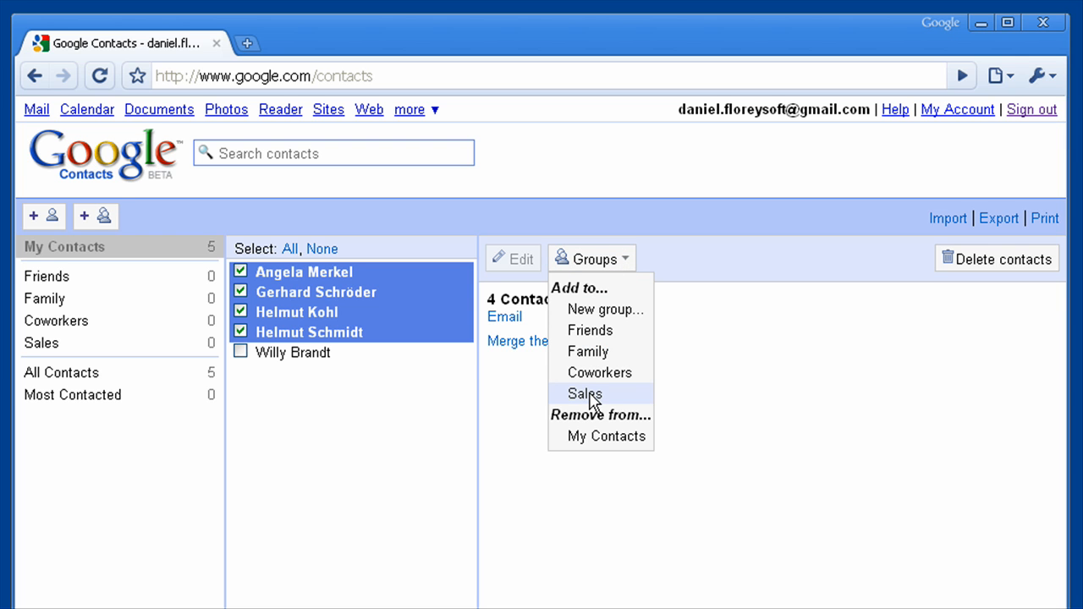
pyautogui.click(583, 394)
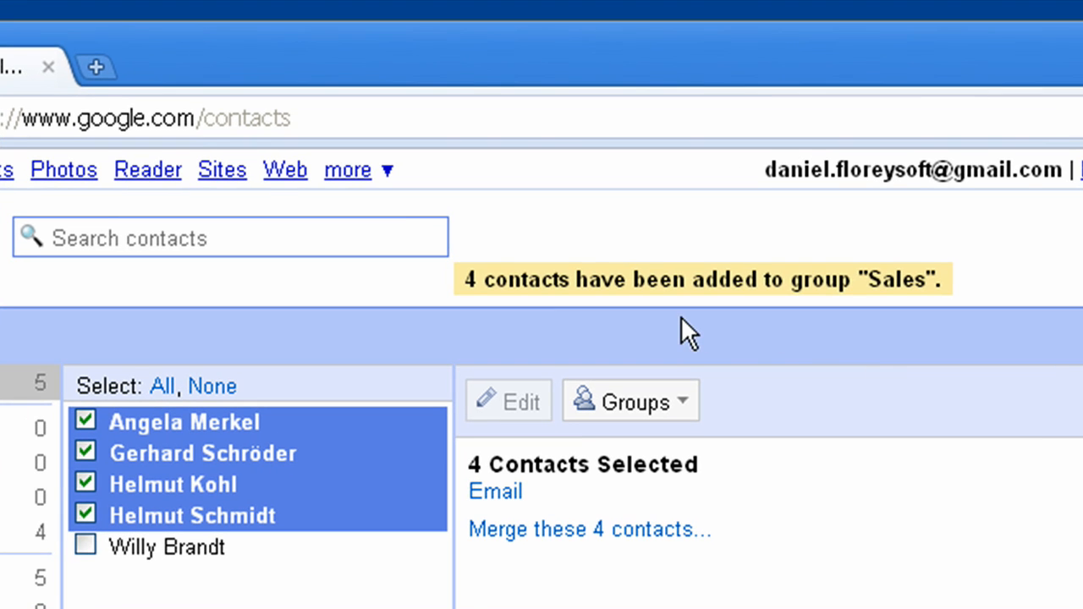
pyautogui.moveTo(815, 339)
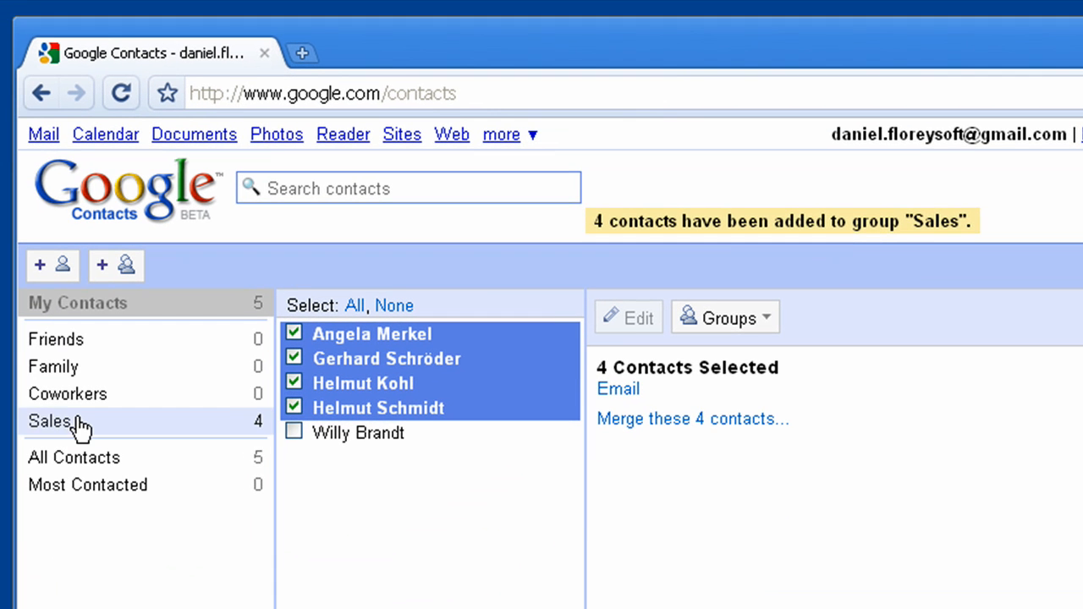
pyautogui.click(49, 419)
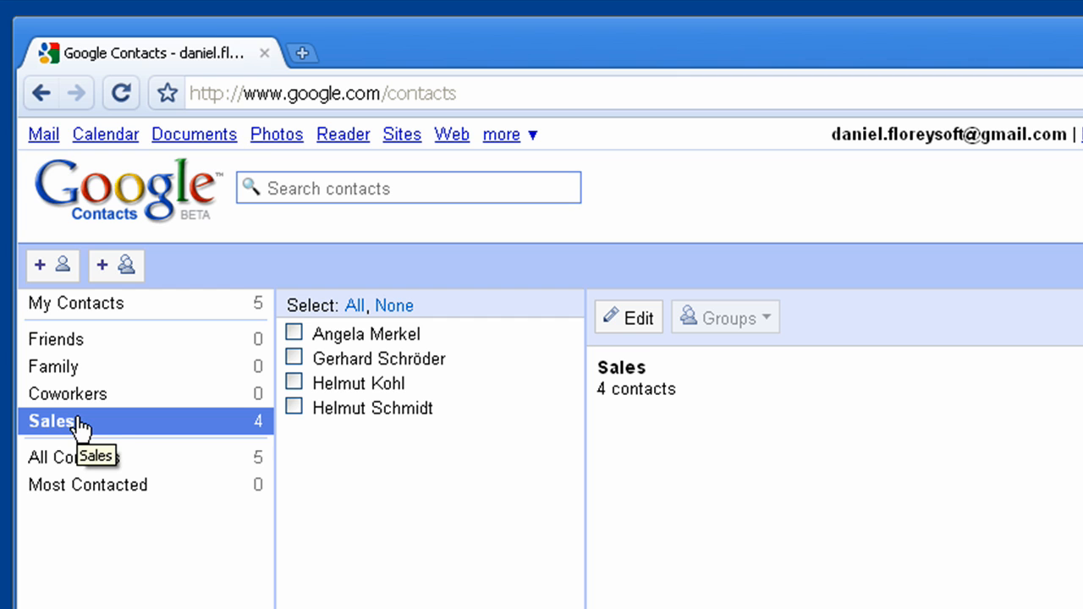
pyautogui.moveTo(110, 431)
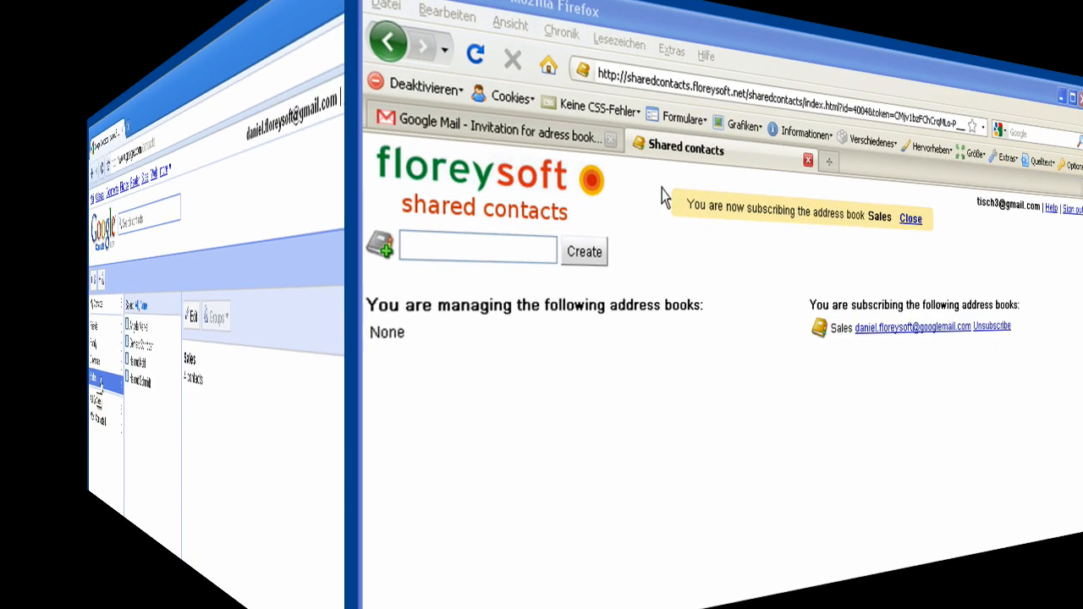
# - View the invitee's Gmail contacts and confirm the Sales group shows 4 contacts
pyautogui.click(508, 132)
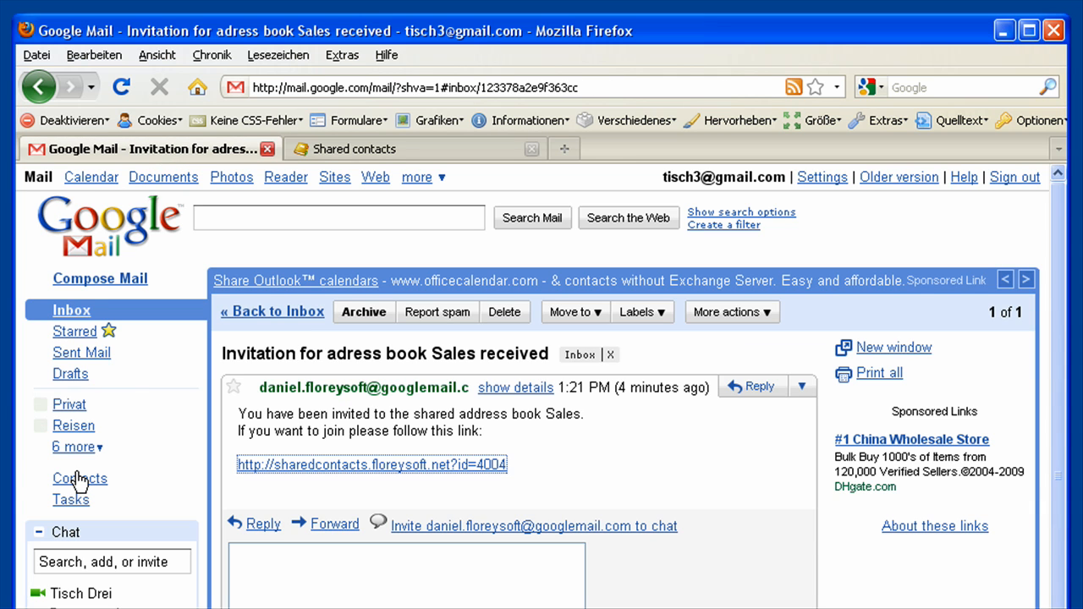
pyautogui.click(79, 479)
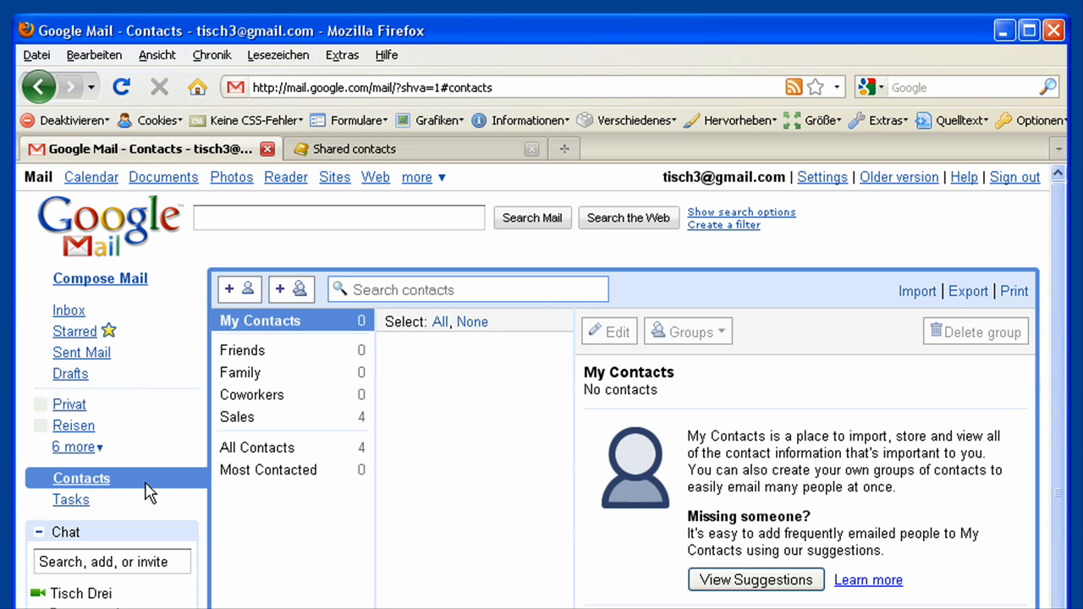
pyautogui.click(236, 416)
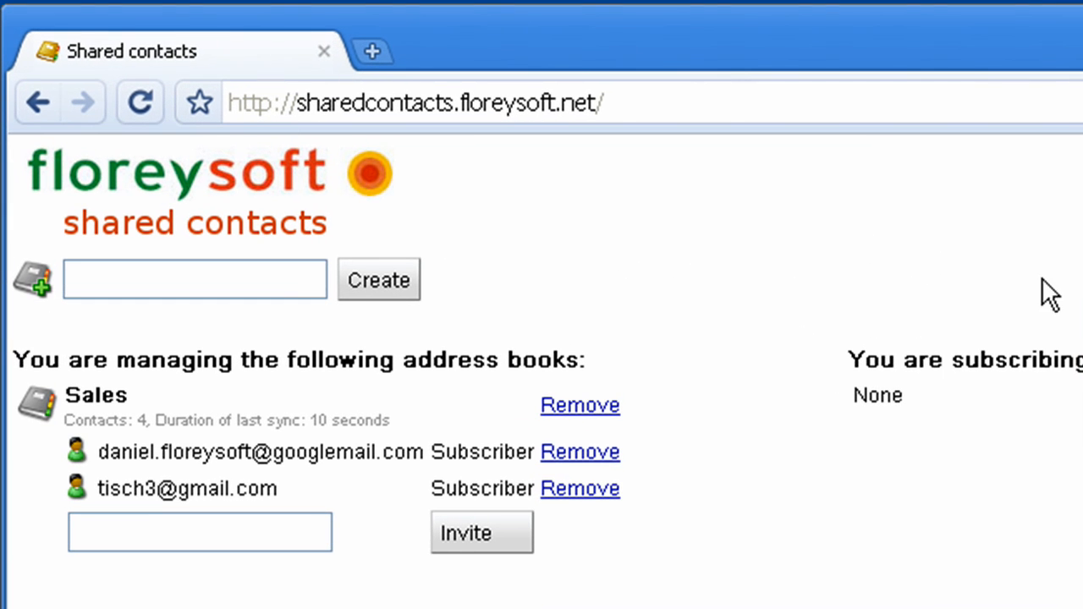
pyautogui.moveTo(151, 391)
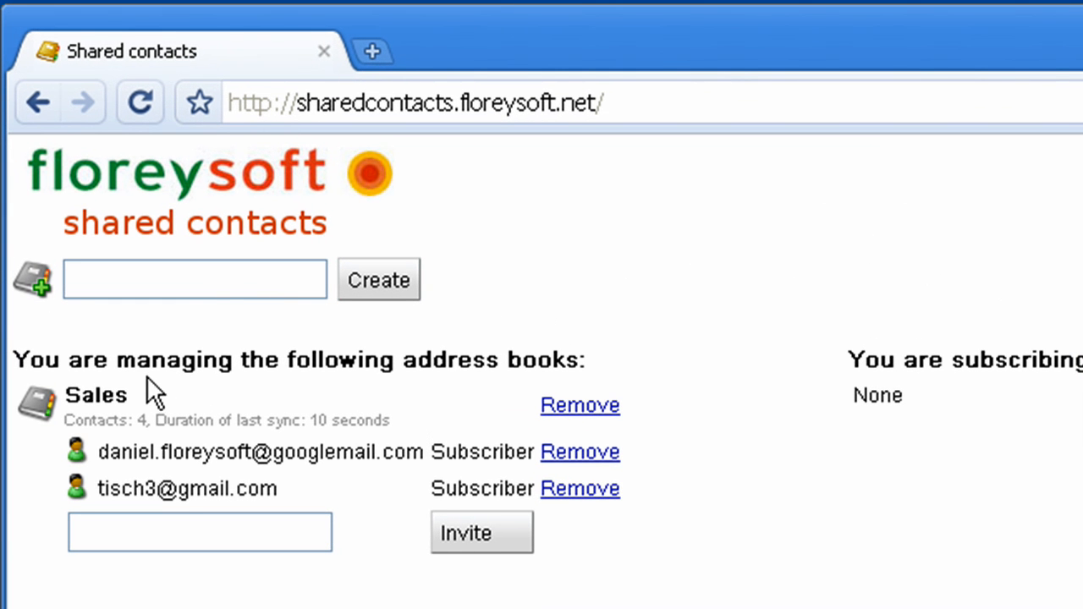